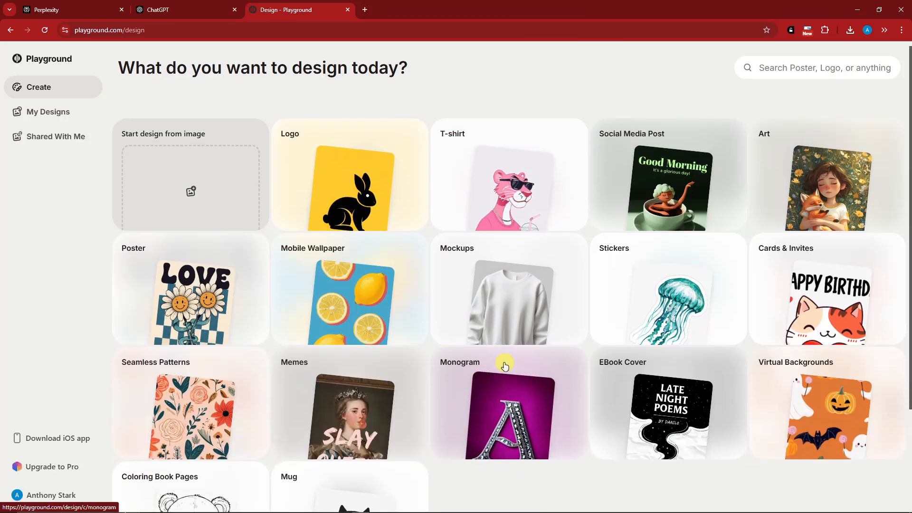
Look at the Pro subscription plans and account options, then dismiss both
scroll(down, 3)
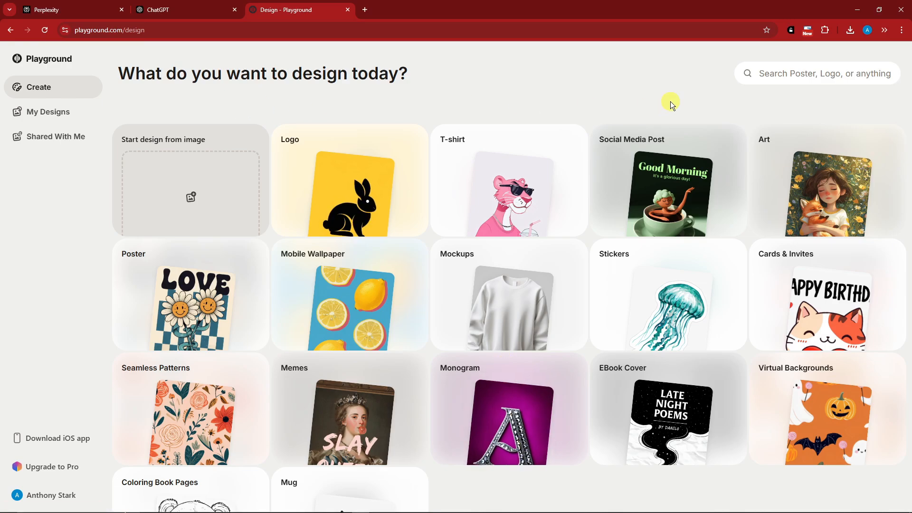
mouse_move(701, 173)
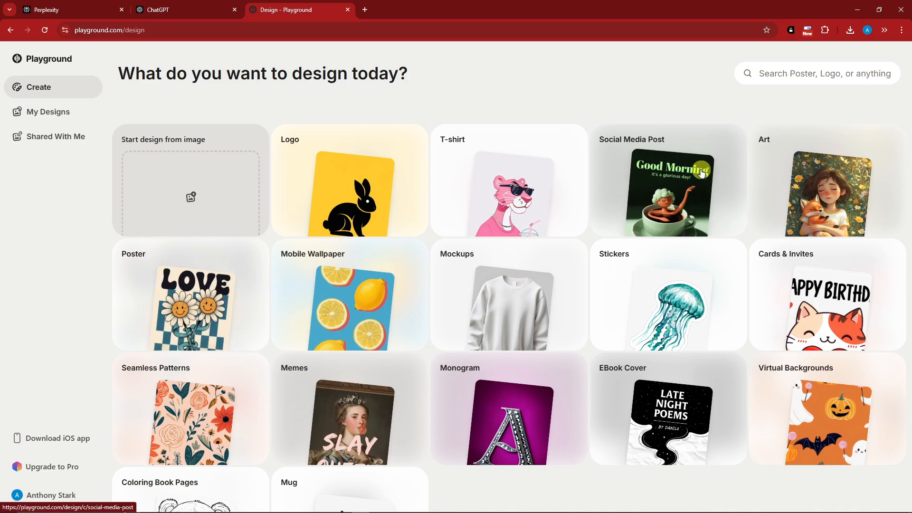
mouse_move(61, 309)
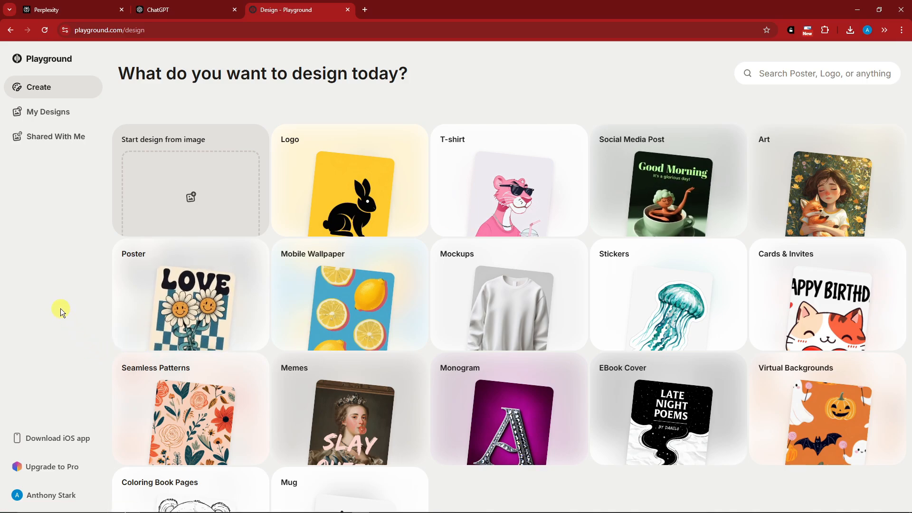
scroll(down, 3)
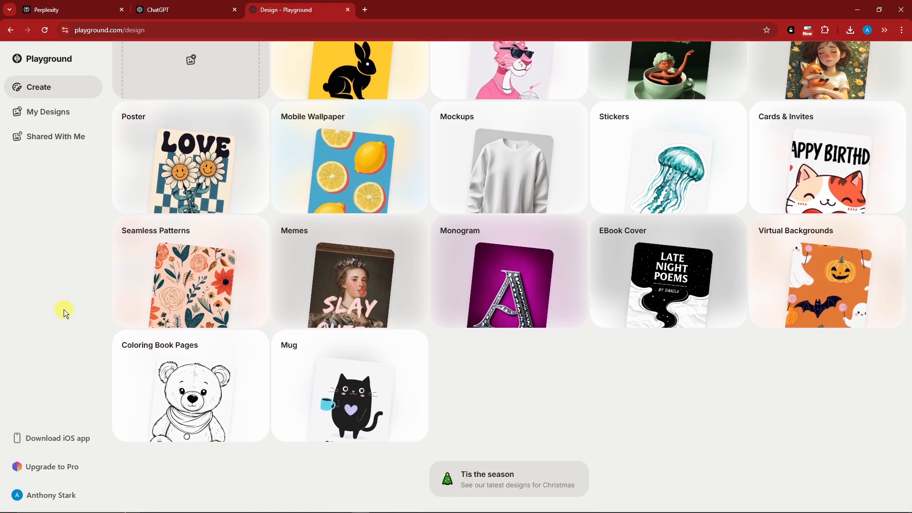
click(52, 467)
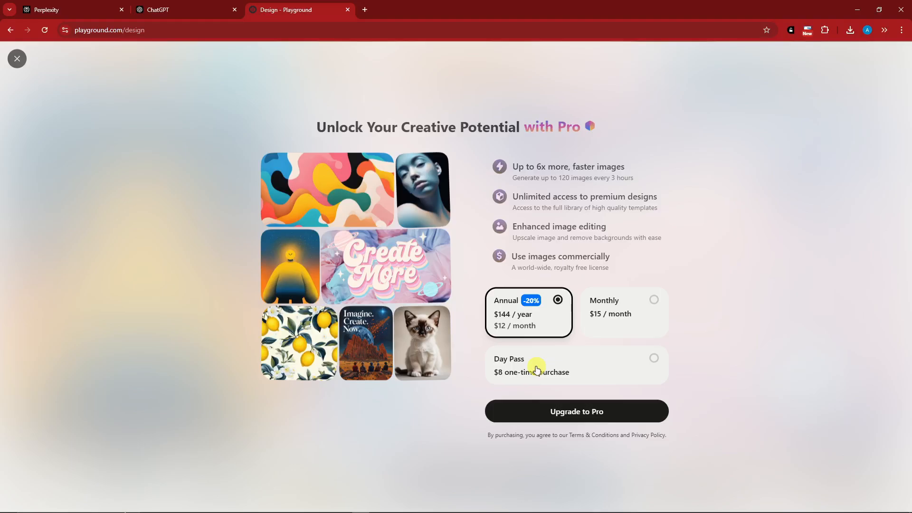
click(18, 59)
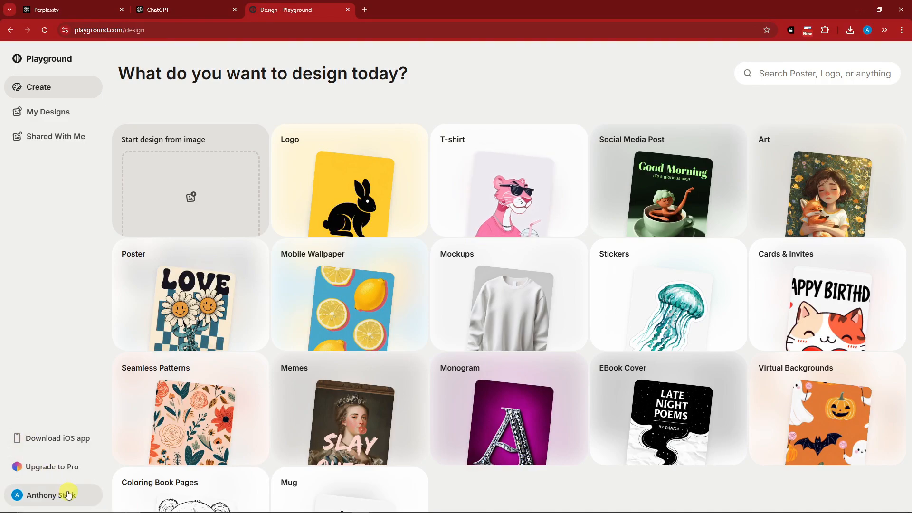
click(53, 495)
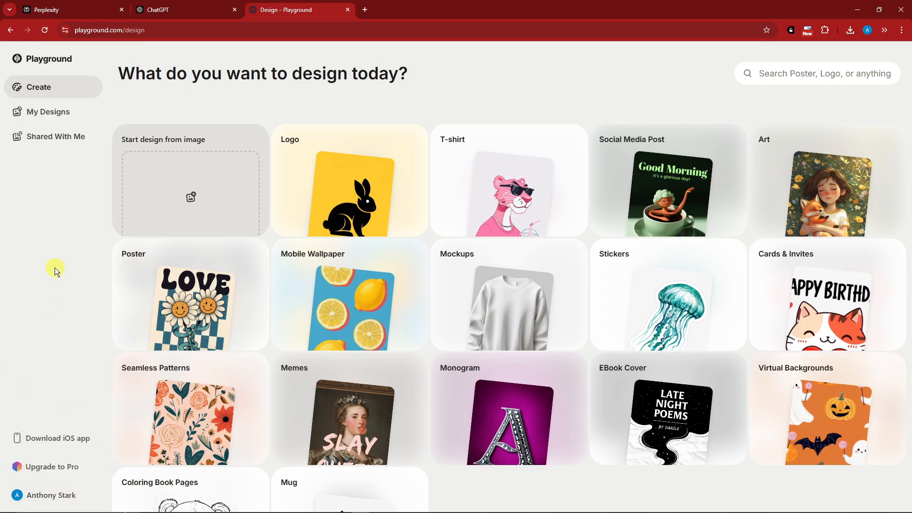
click(44, 495)
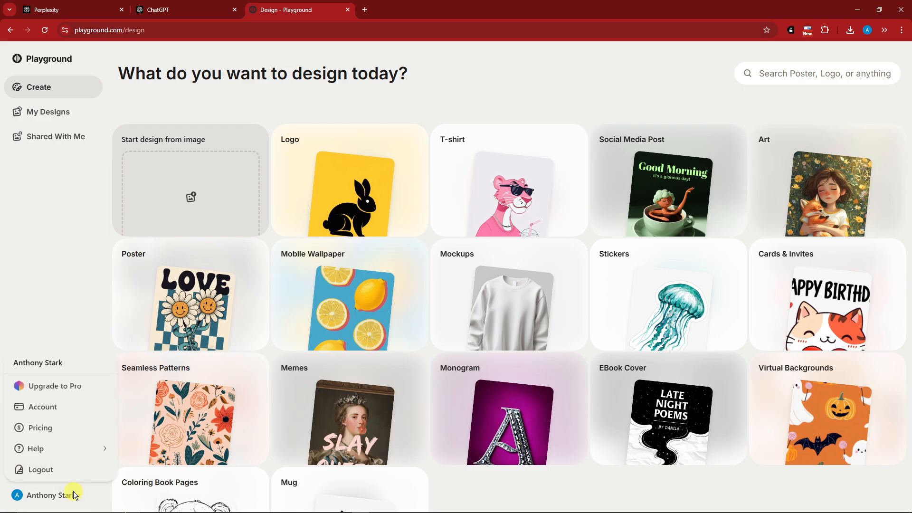
click(36, 449)
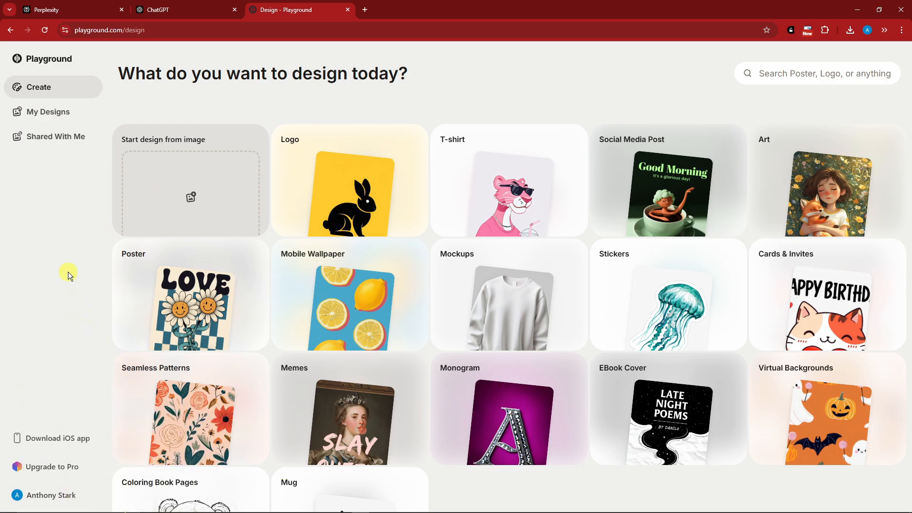
mouse_move(629, 282)
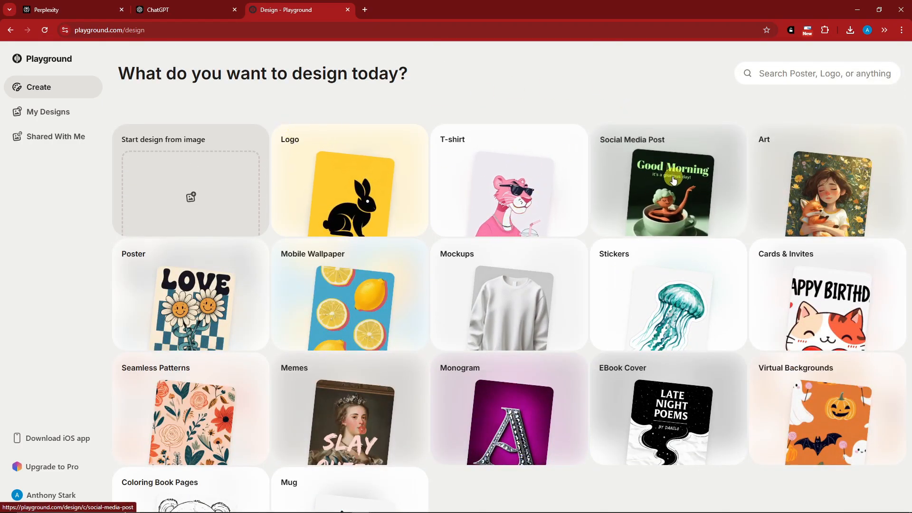
Open the Social Media Post category and browse its trending templates
click(666, 180)
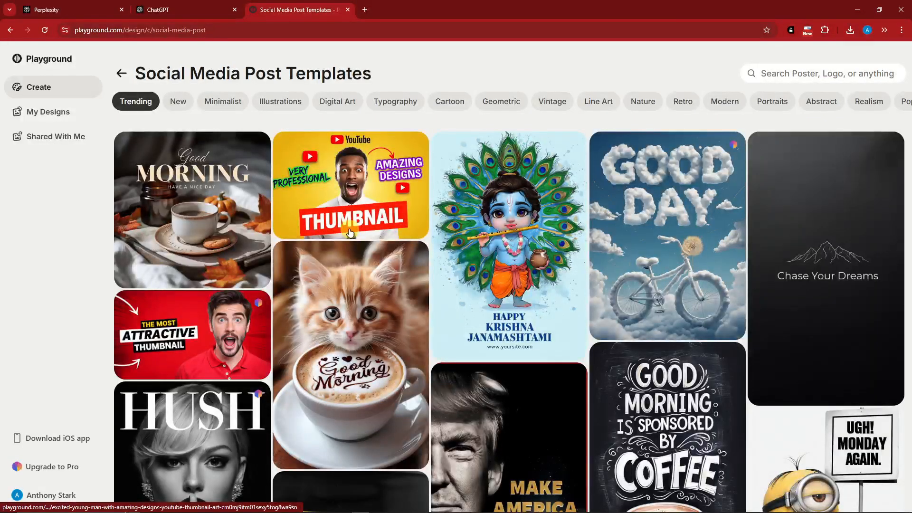
scroll(down, 3)
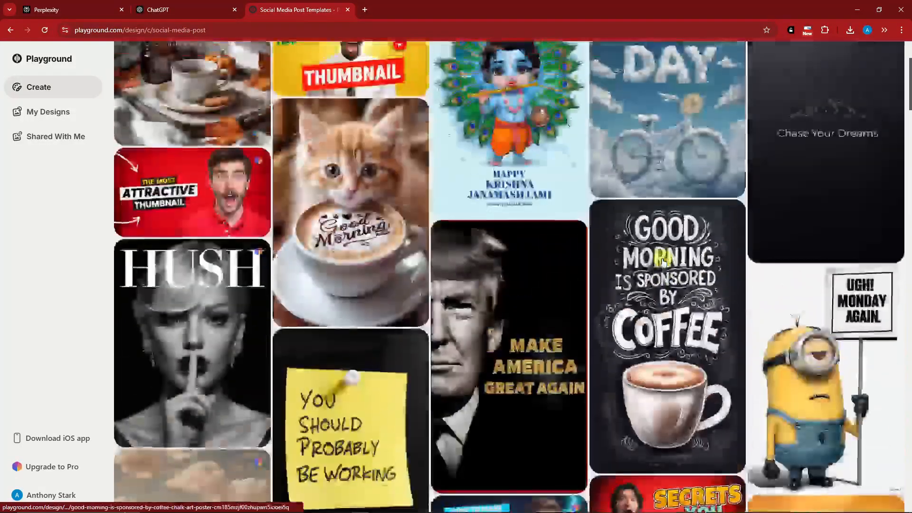
scroll(down, 3)
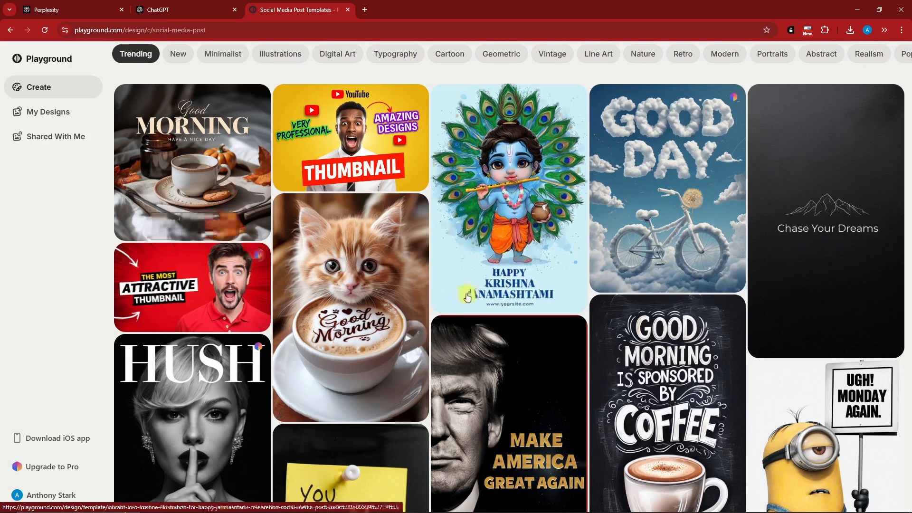
scroll(down, 3)
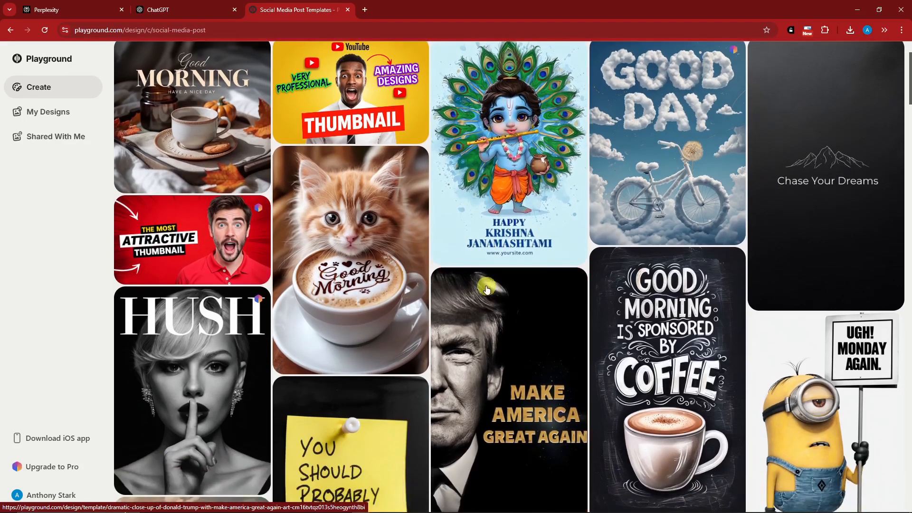
scroll(down, 3)
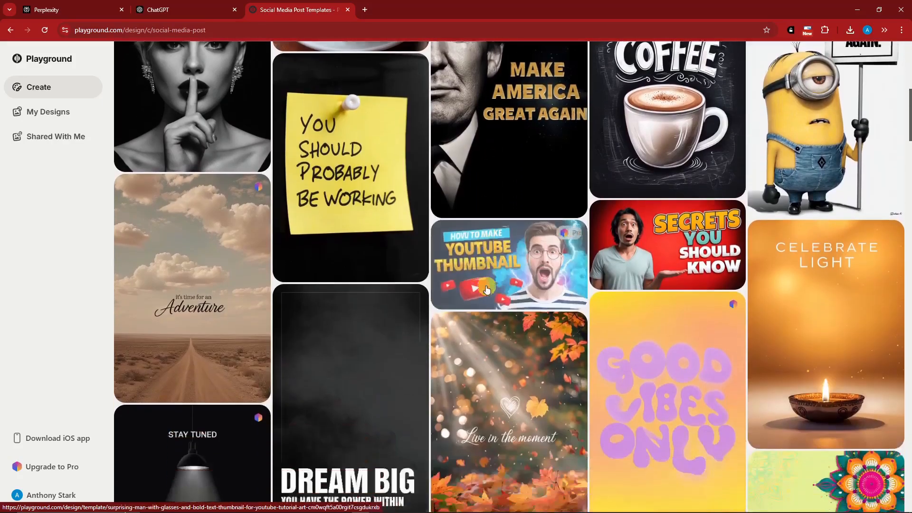
scroll(down, 3)
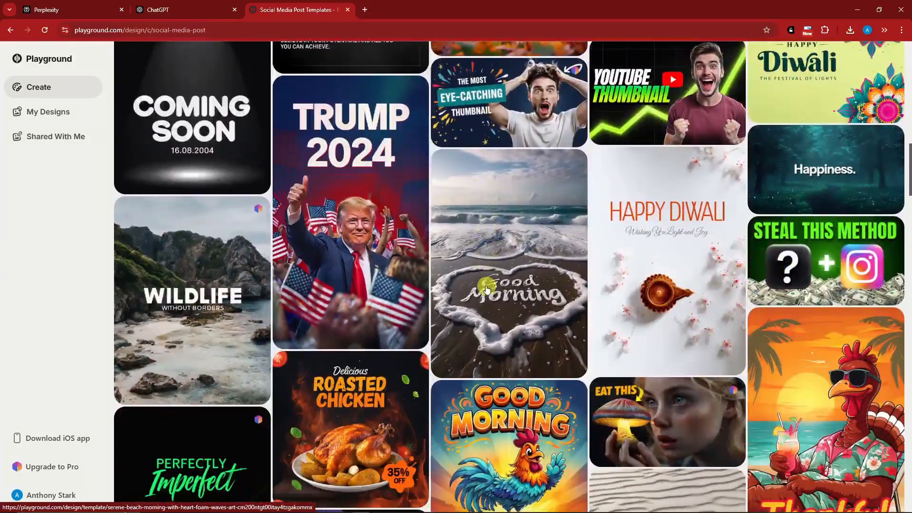
scroll(down, 3)
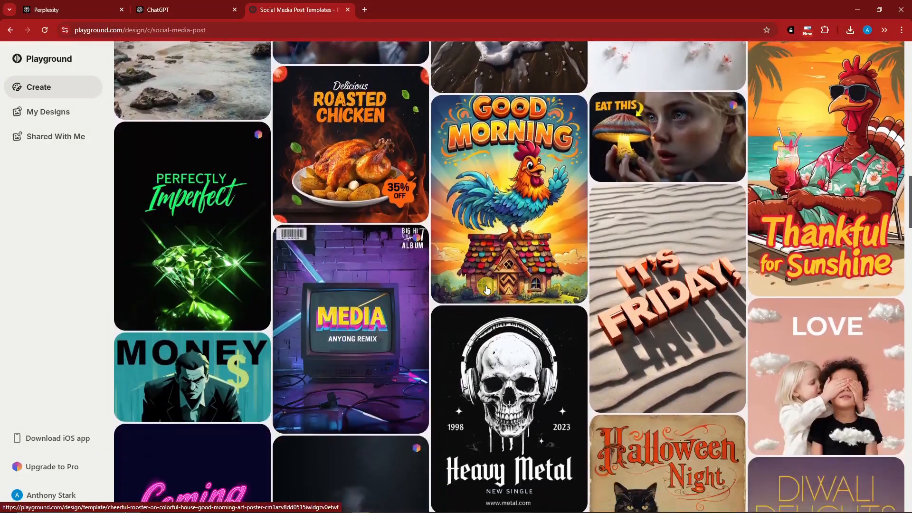
Open the LOVE template with two children among clouds and close the Explore panel
click(826, 375)
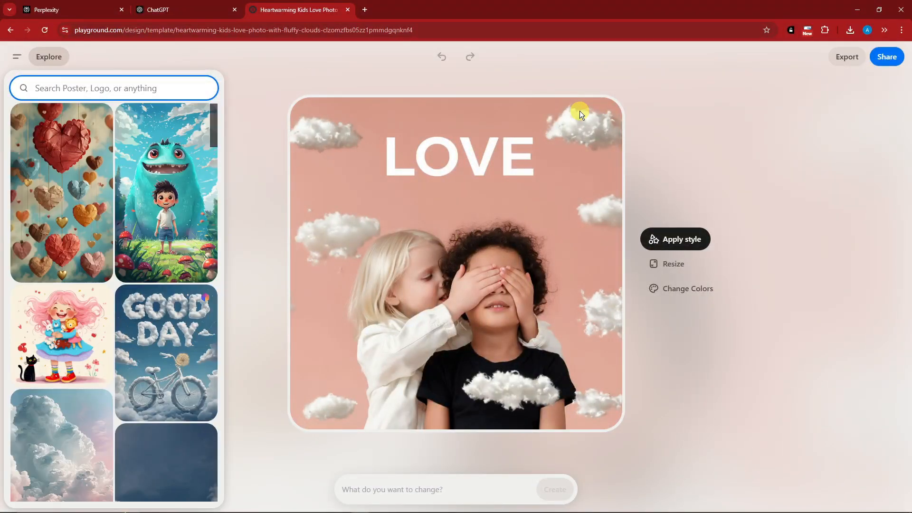
click(114, 87)
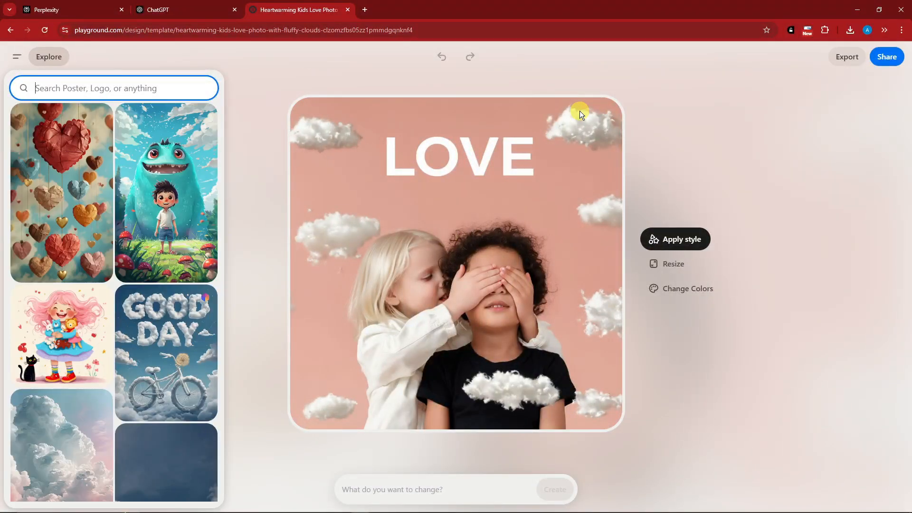
scroll(down, 3)
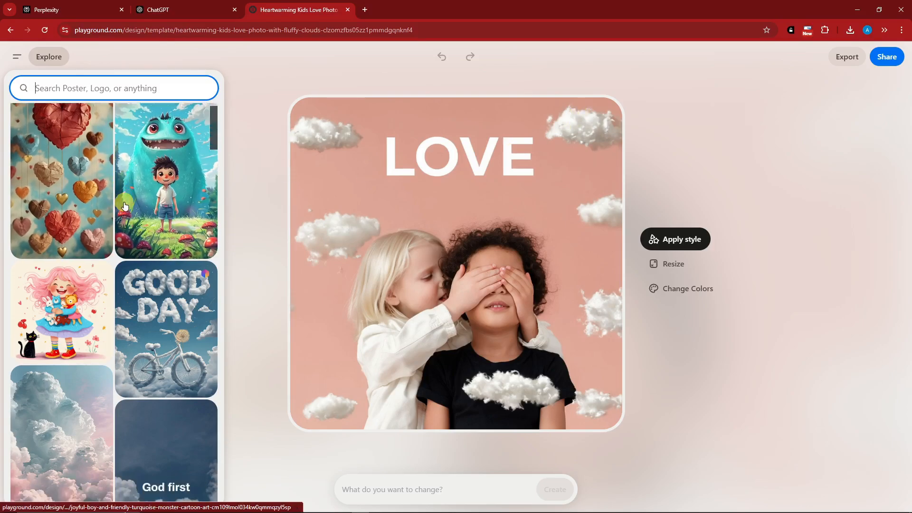
scroll(down, 3)
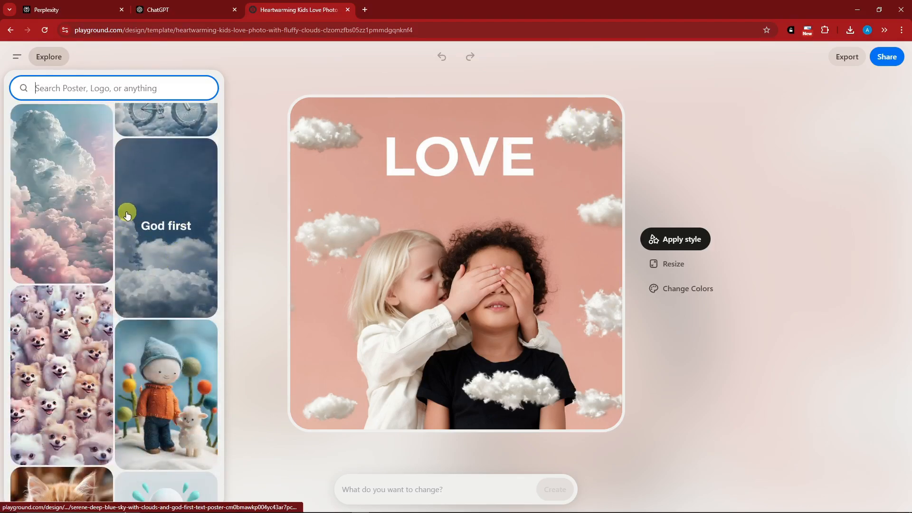
click(438, 489)
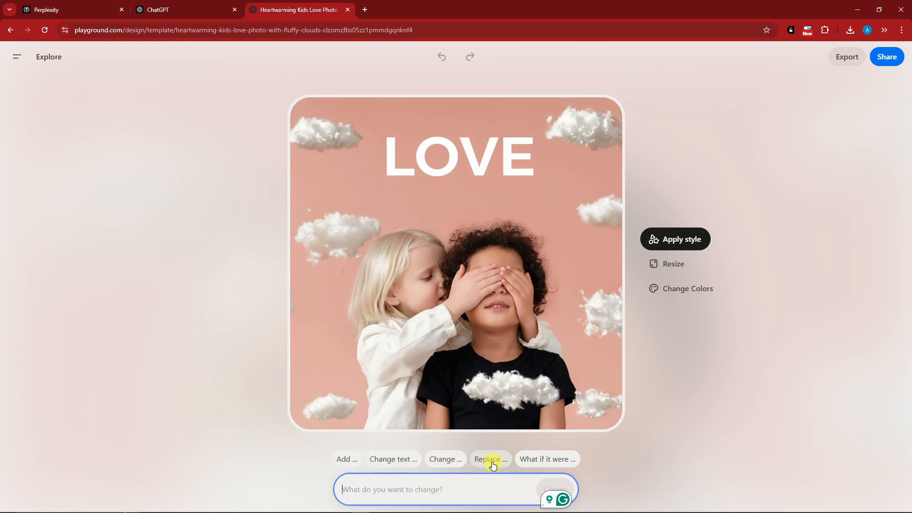
mouse_move(546, 458)
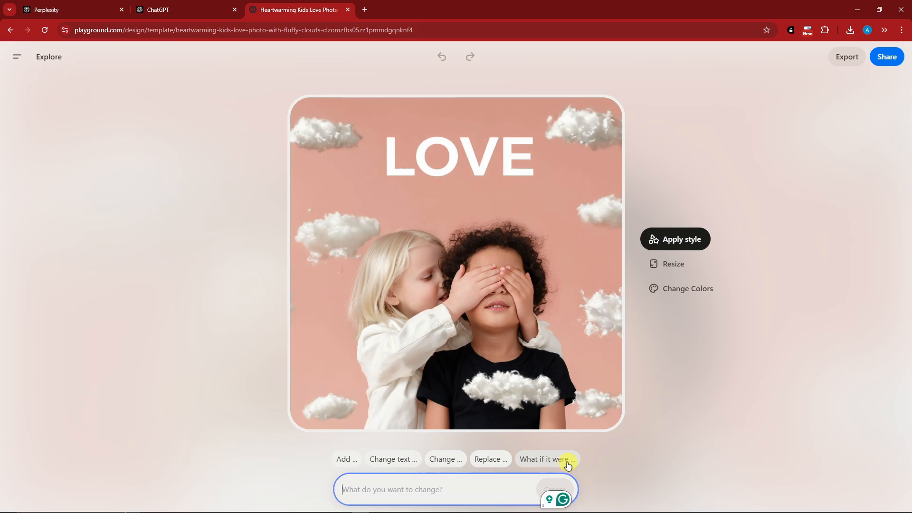
mouse_move(685, 242)
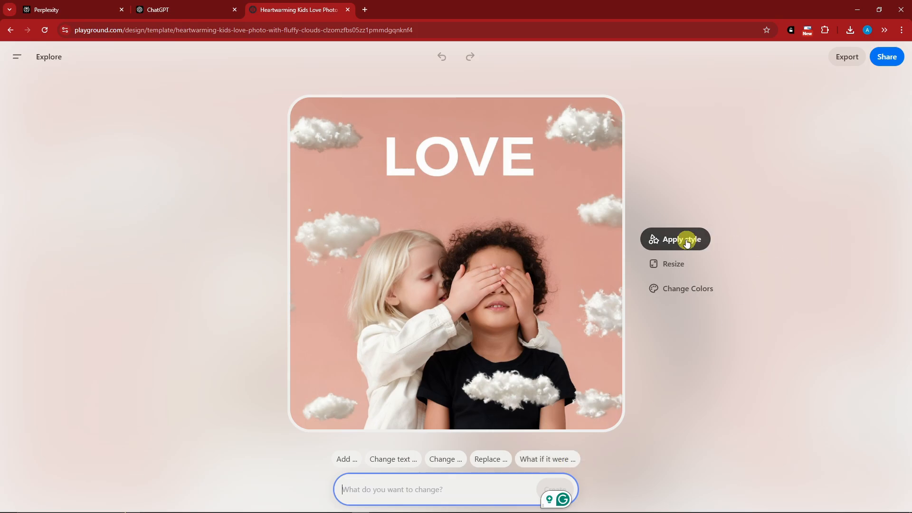
Browse the Apply style gallery and close it without choosing a style
click(674, 239)
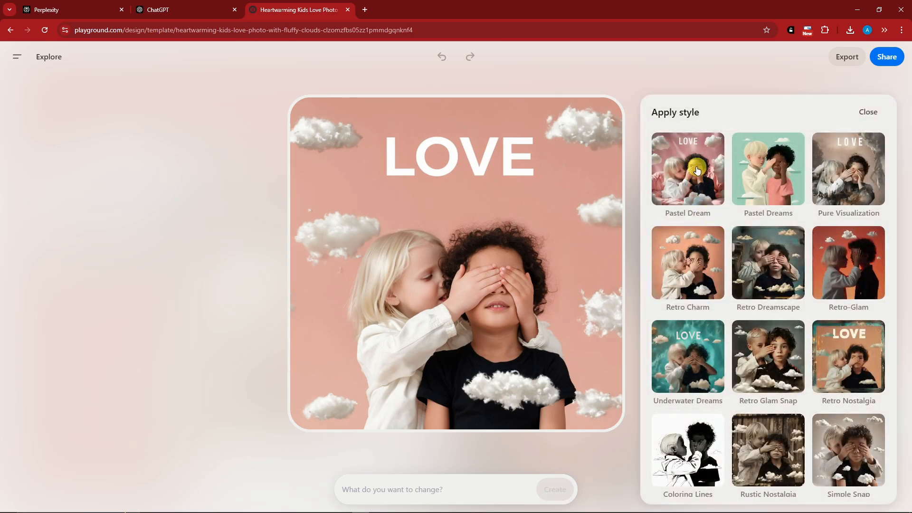
mouse_move(850, 176)
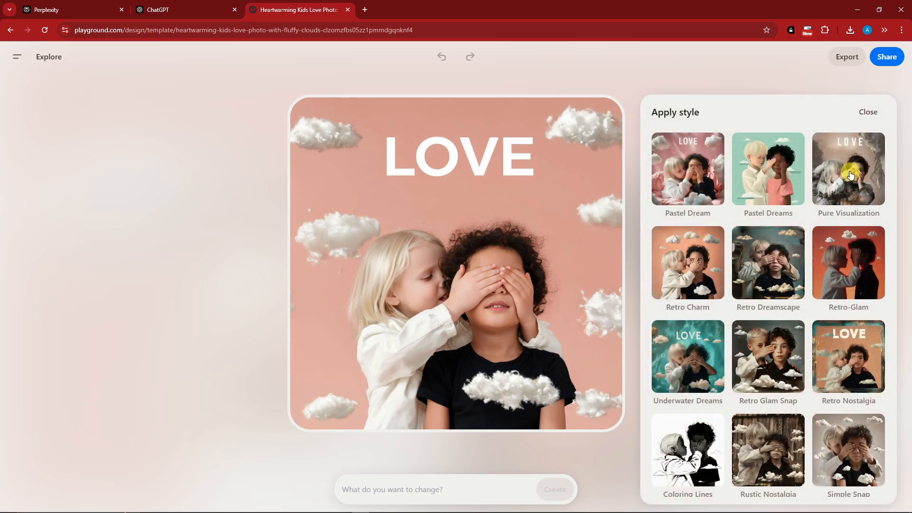
scroll(down, 3)
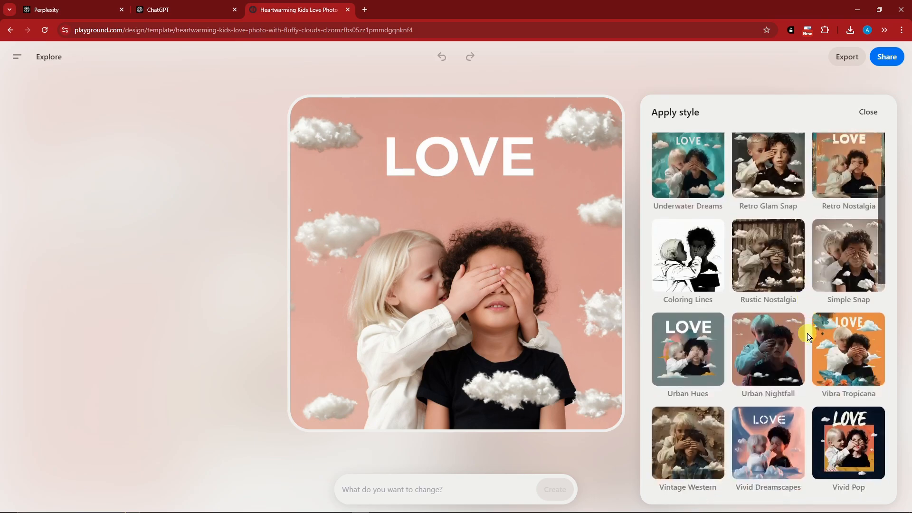
scroll(down, 3)
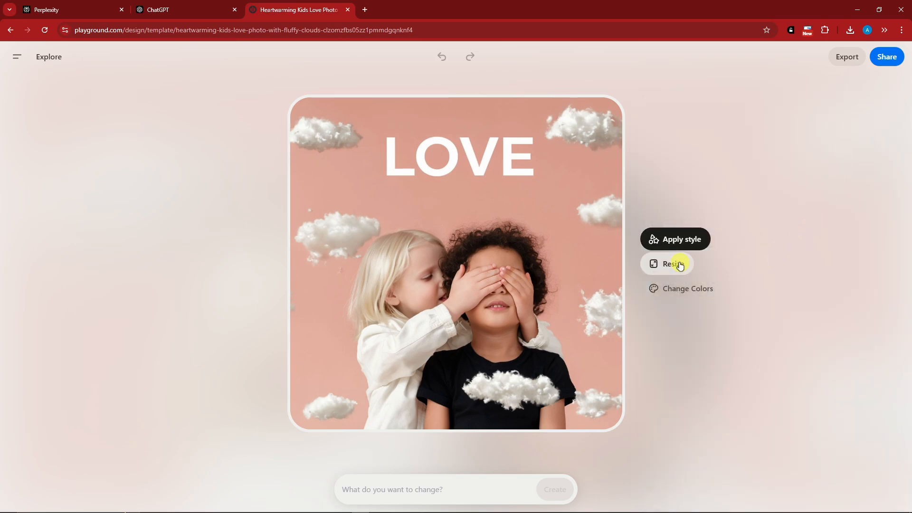
click(670, 264)
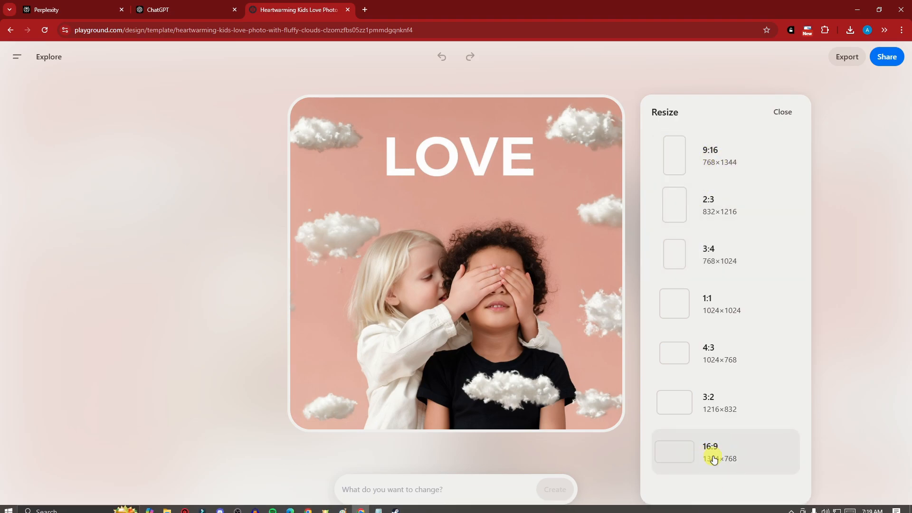
click(782, 112)
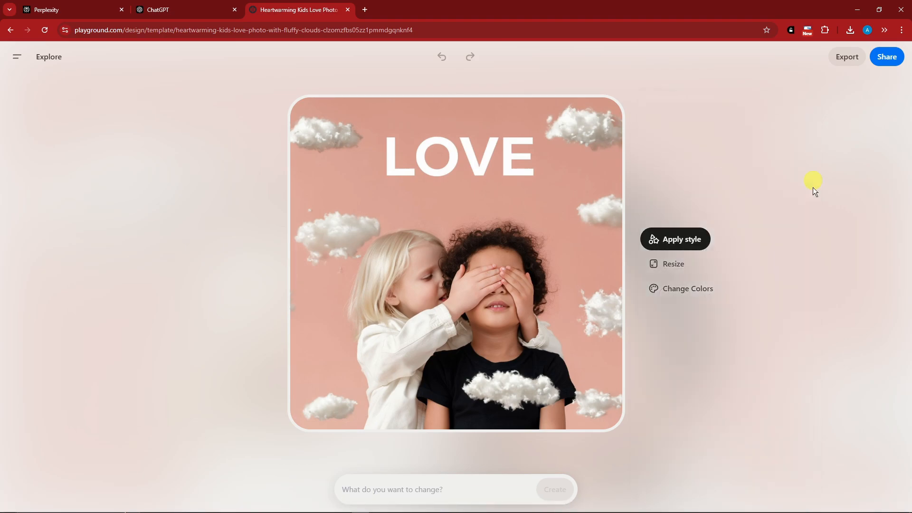
mouse_move(686, 288)
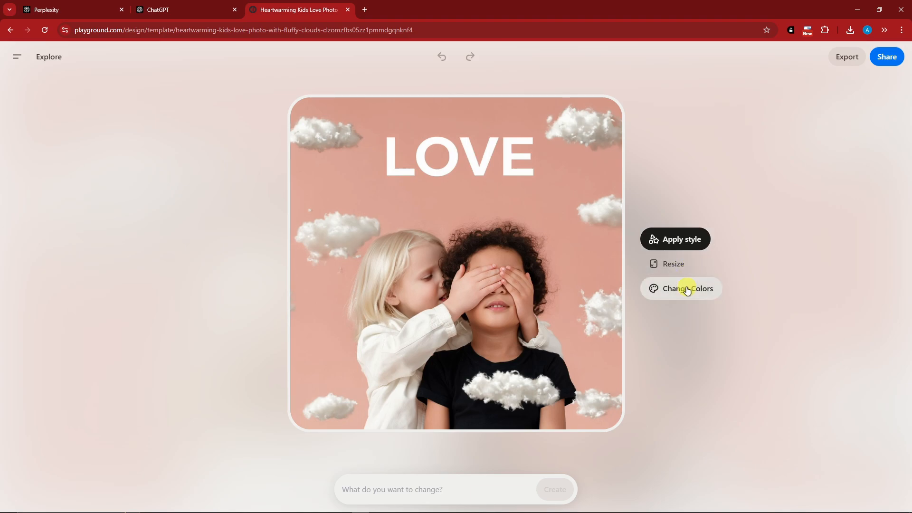
Apply the Forest Whisper colour preset and close the Choose Color panel
click(679, 288)
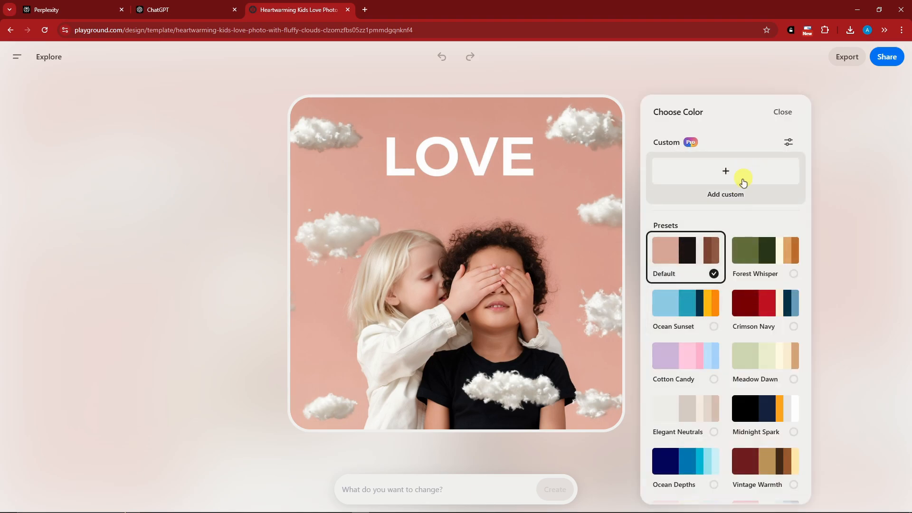
scroll(down, 3)
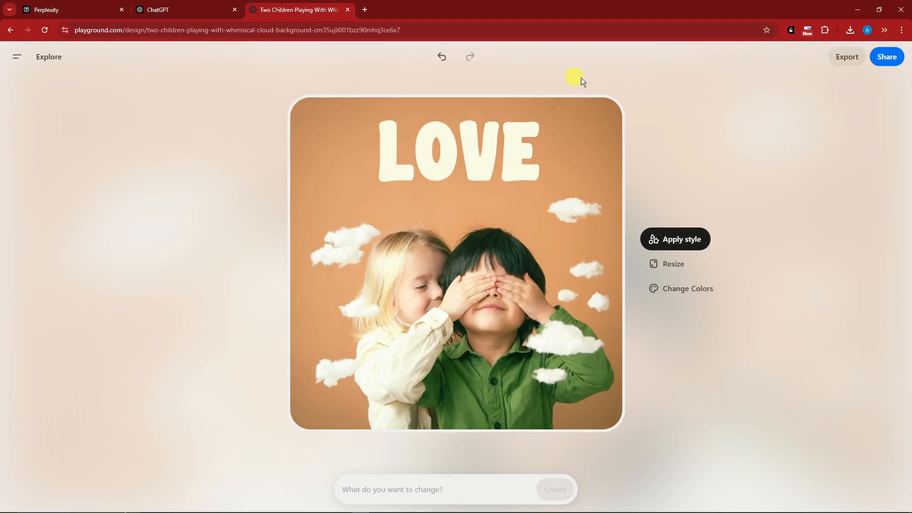
click(686, 288)
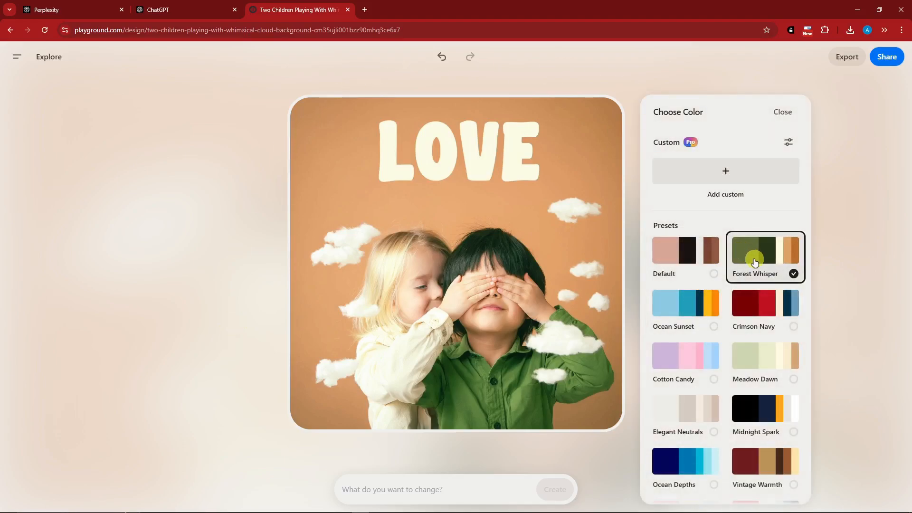
click(782, 111)
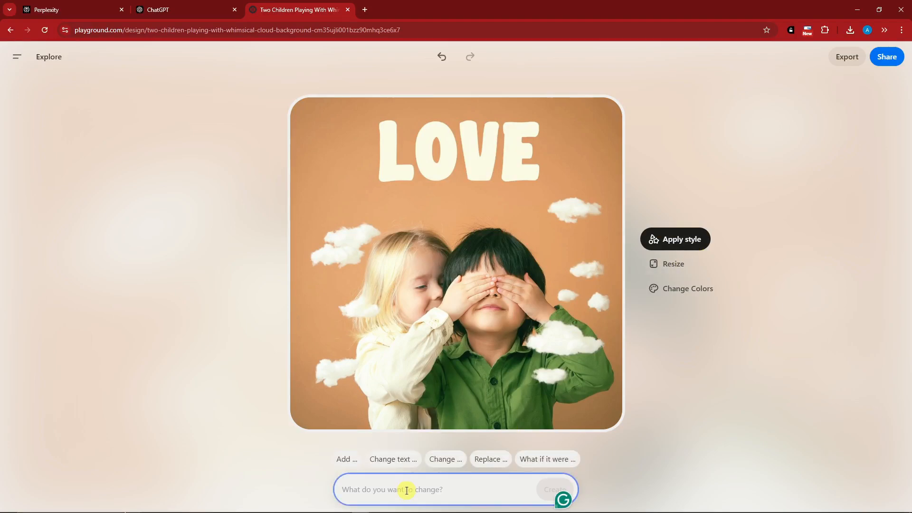
Request 'Change the text to family' so the headline reads FAMILY
click(393, 458)
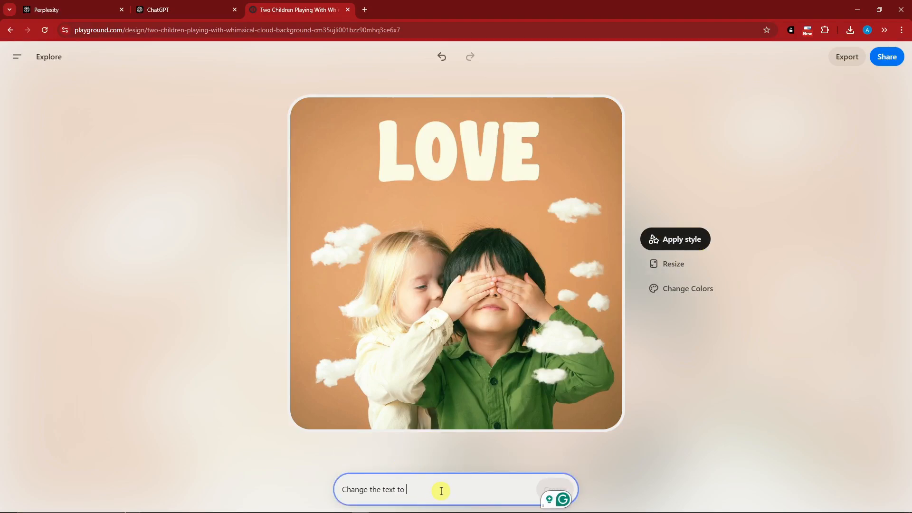
text(family)
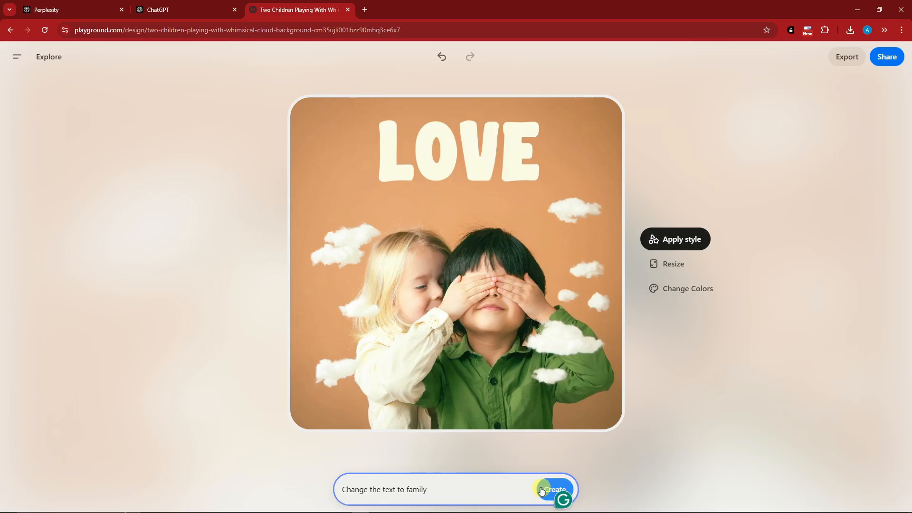
click(552, 489)
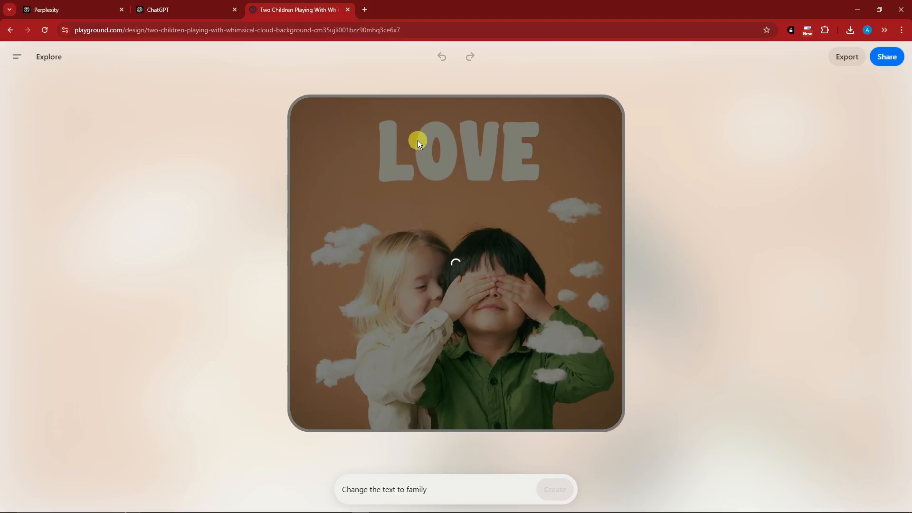
click(553, 489)
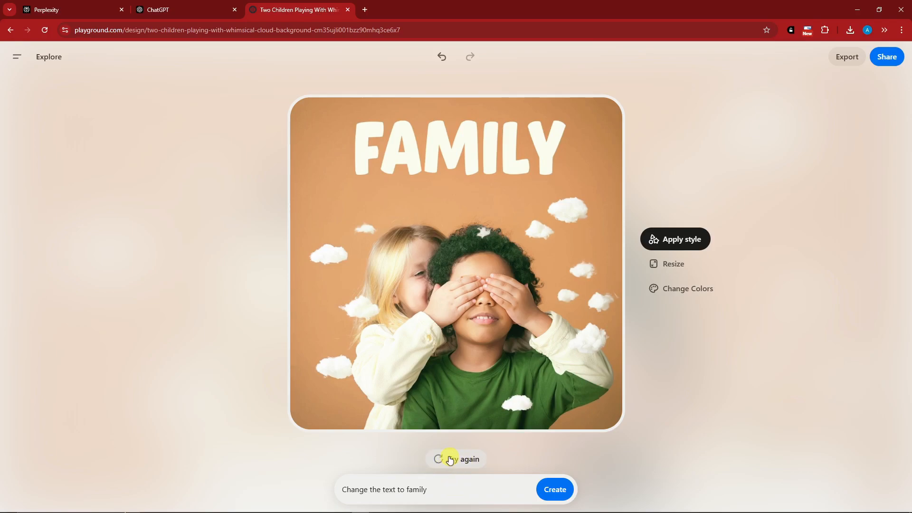
click(455, 489)
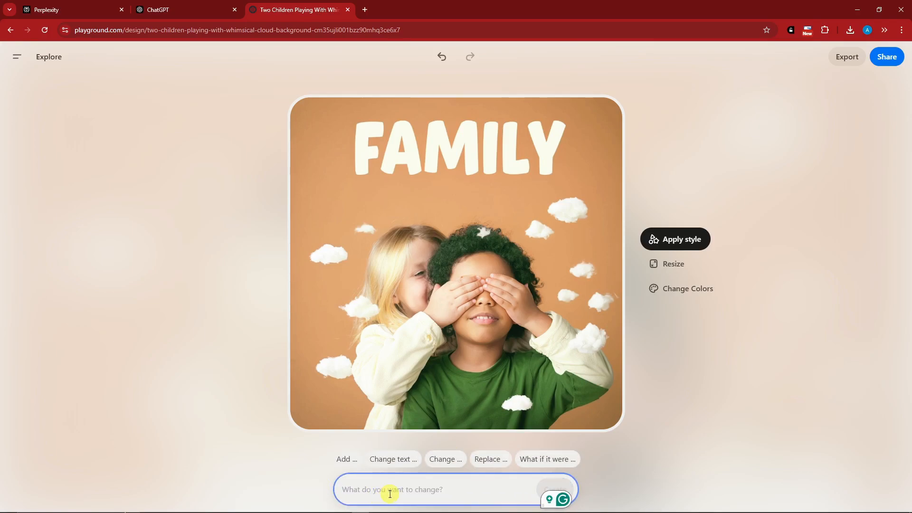
Request 'Add some heart shapes on the image' to scatter colourful hearts
click(346, 459)
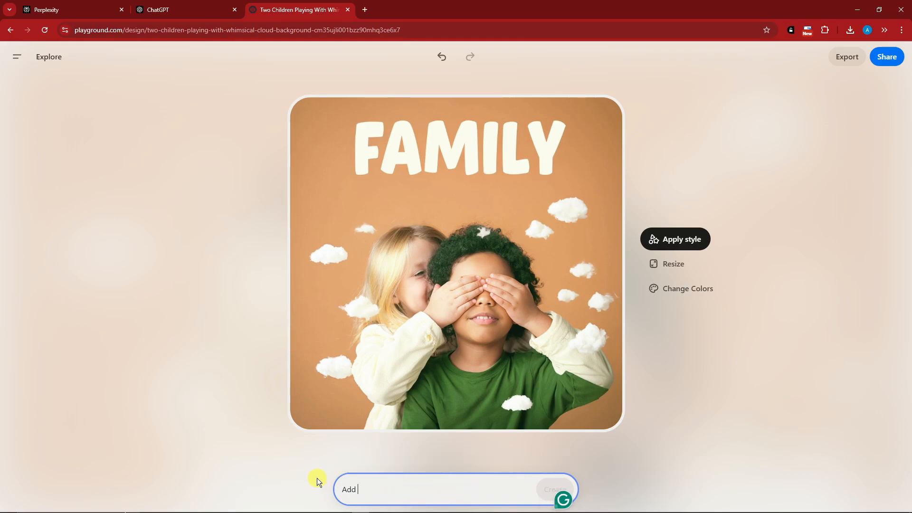
text(some heart shapes o)
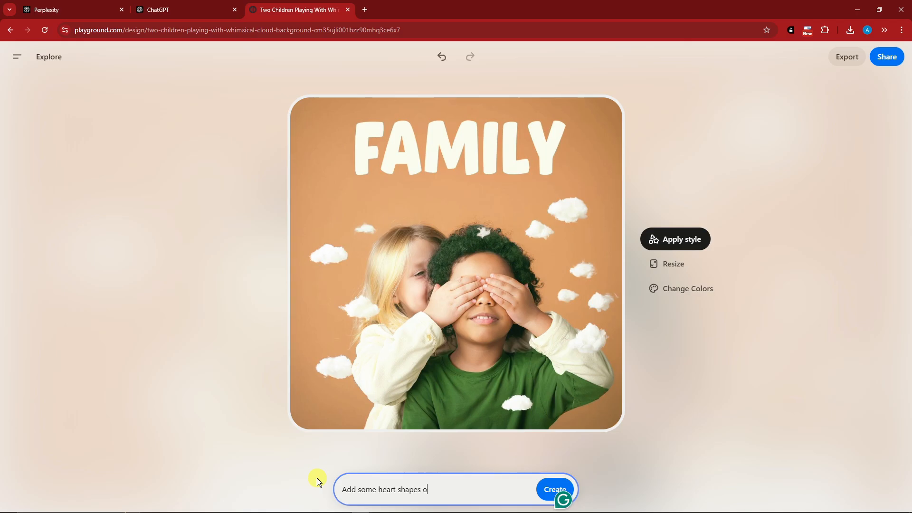
text(n the image)
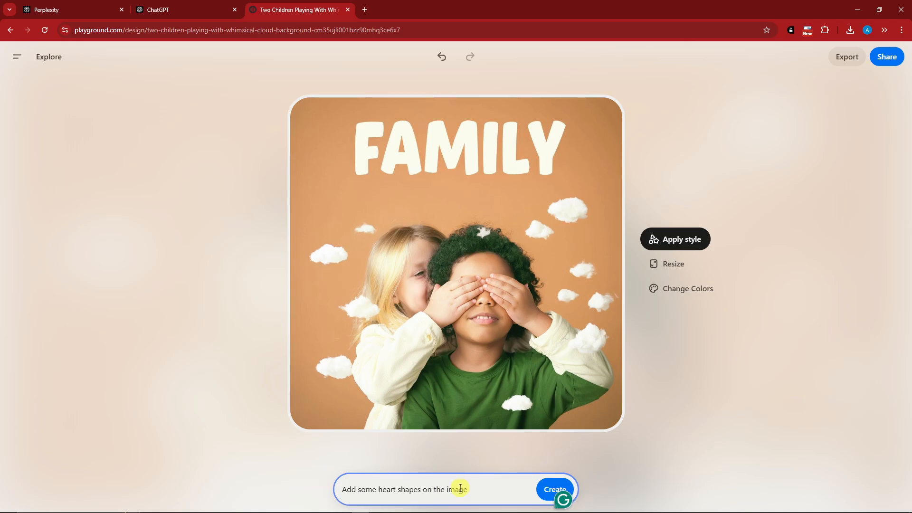
click(553, 489)
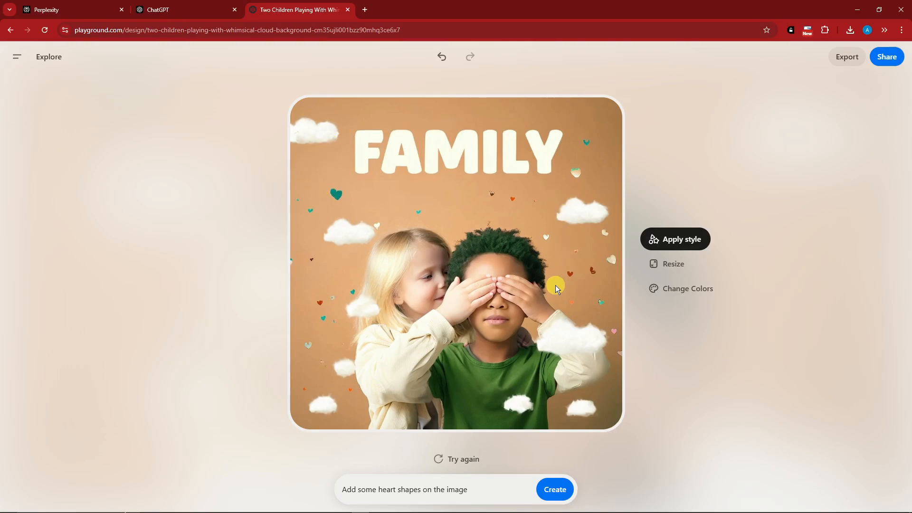
mouse_move(331, 197)
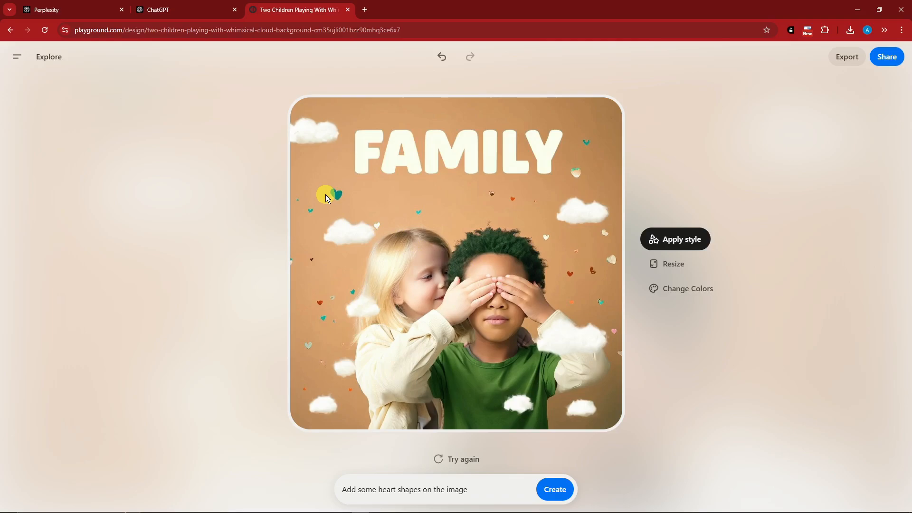
click(441, 56)
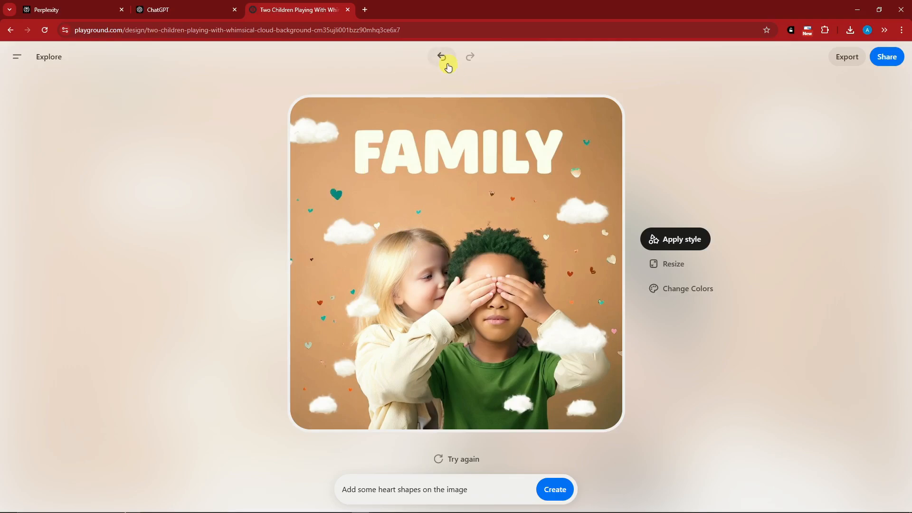
Undo back to the original LOVE photo, then redo to the FAMILY hearts version
click(441, 57)
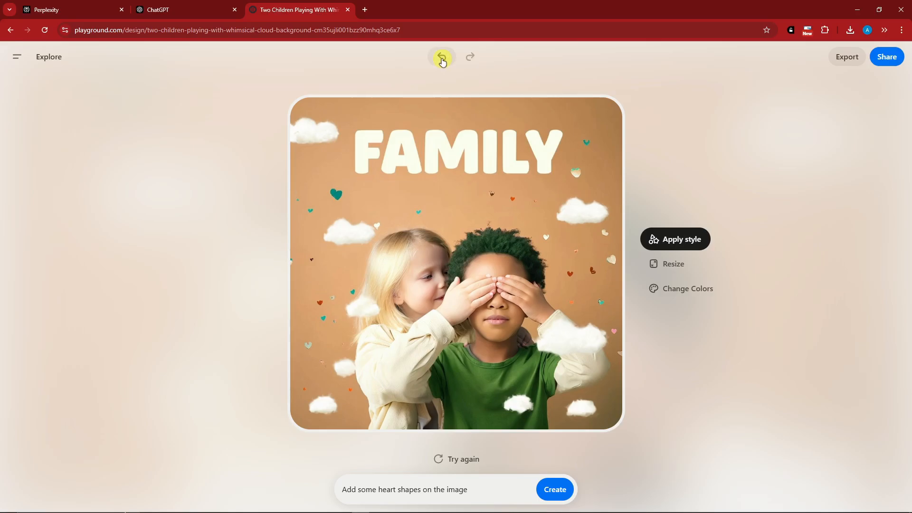
click(441, 56)
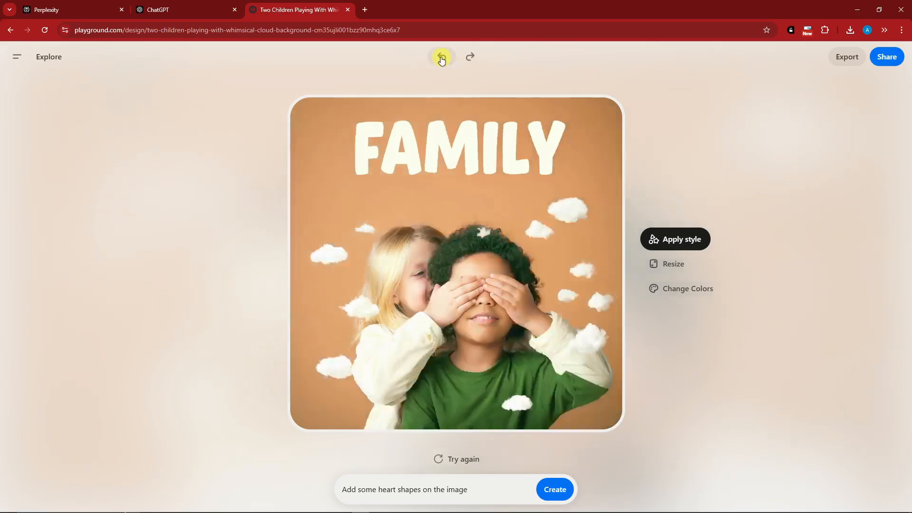
click(441, 57)
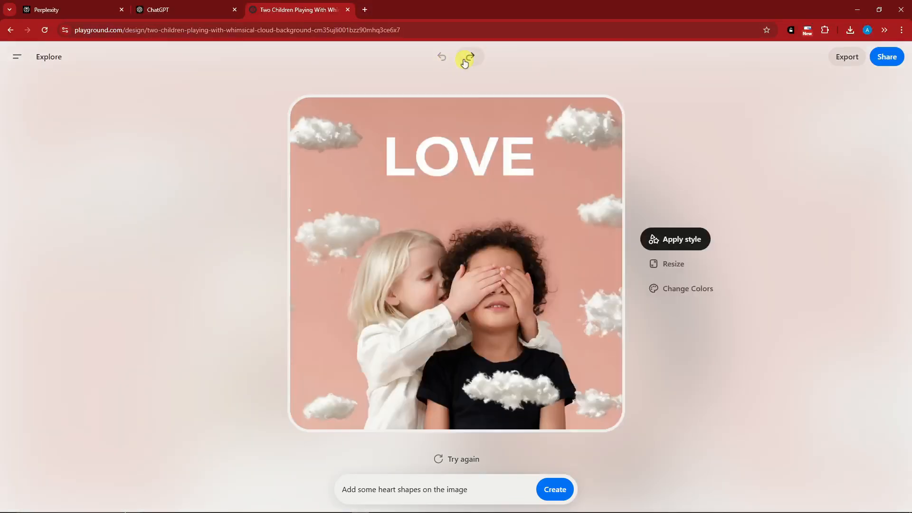
click(469, 57)
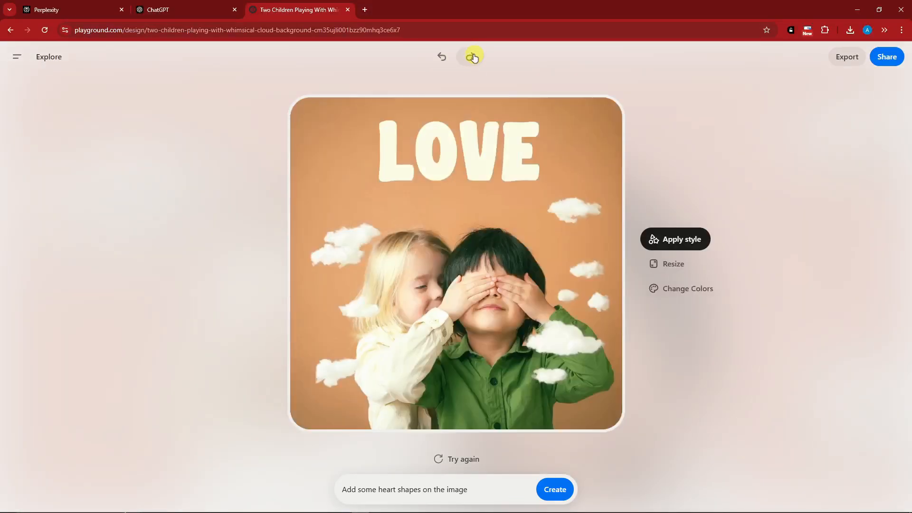
click(469, 56)
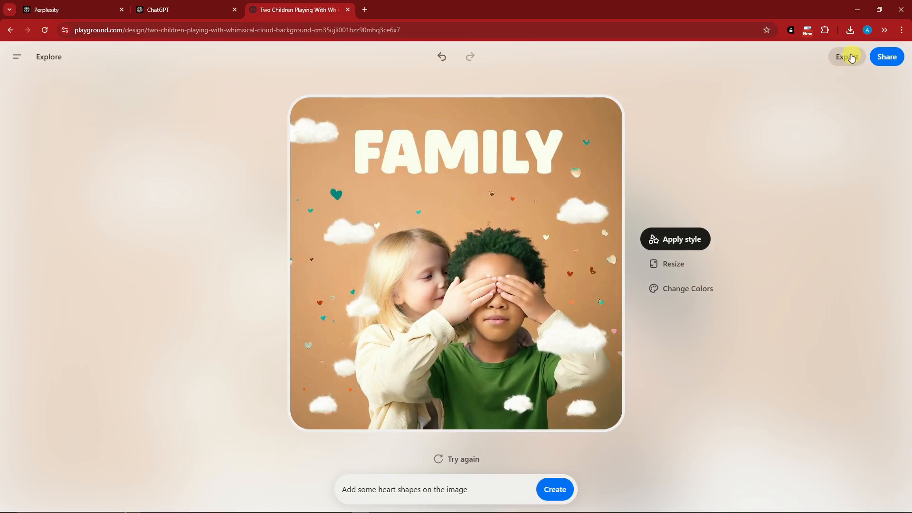
Copy a share link to the FAMILY image and download it at 1024 x 1024
click(886, 56)
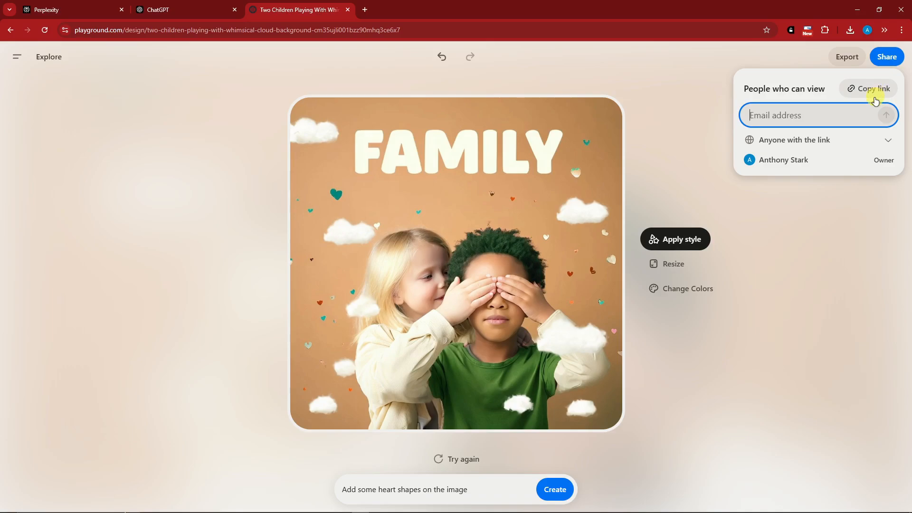
click(818, 140)
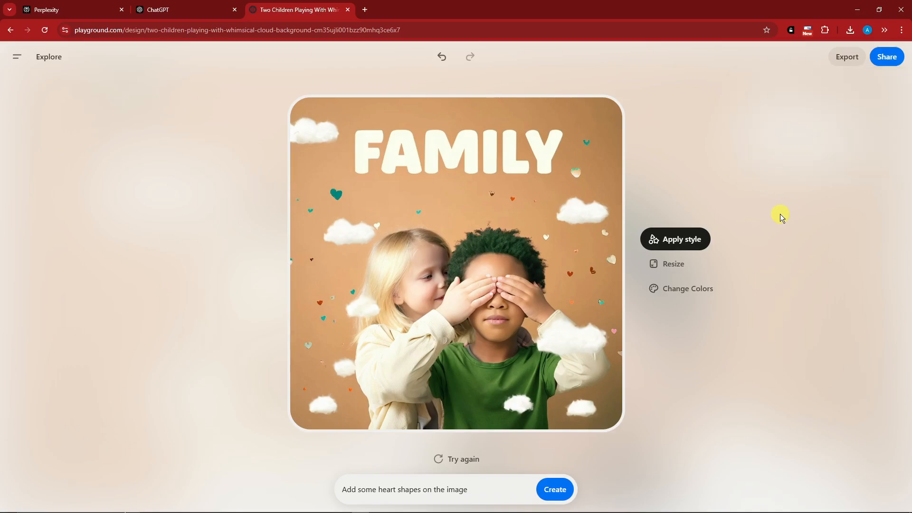
click(845, 56)
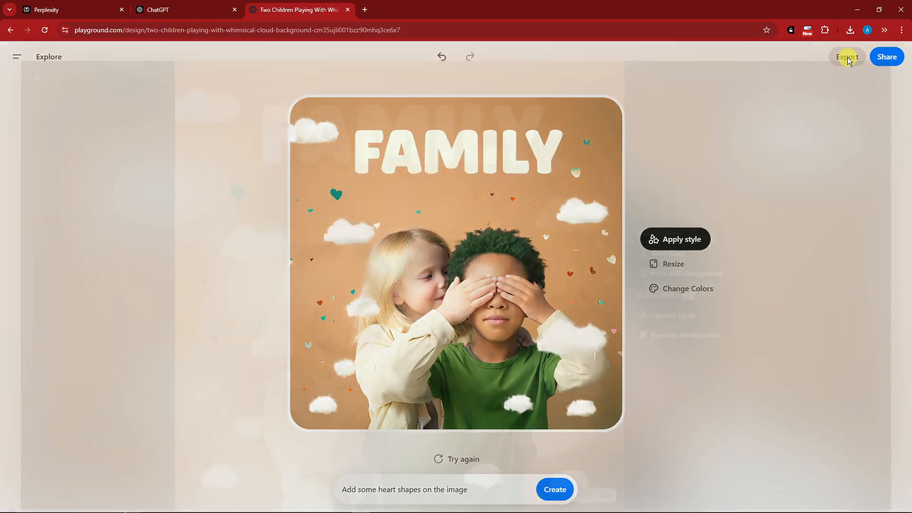
click(847, 57)
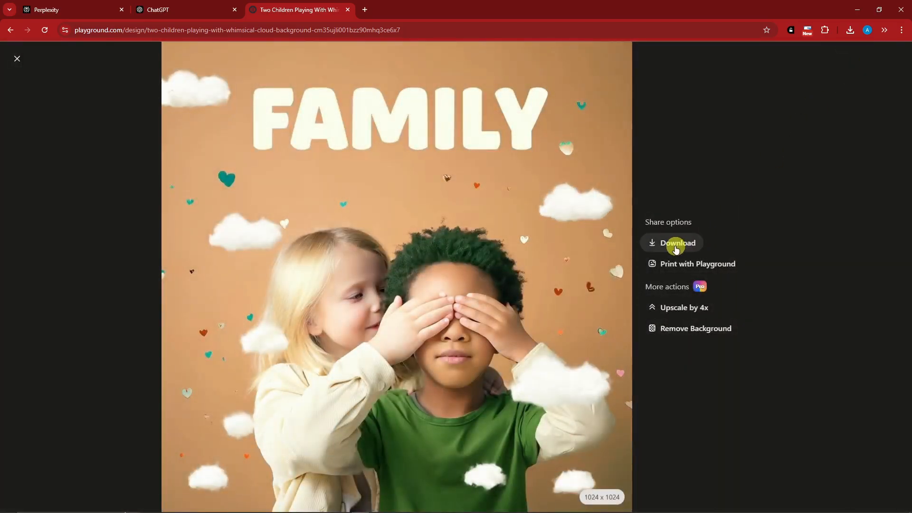
mouse_move(697, 263)
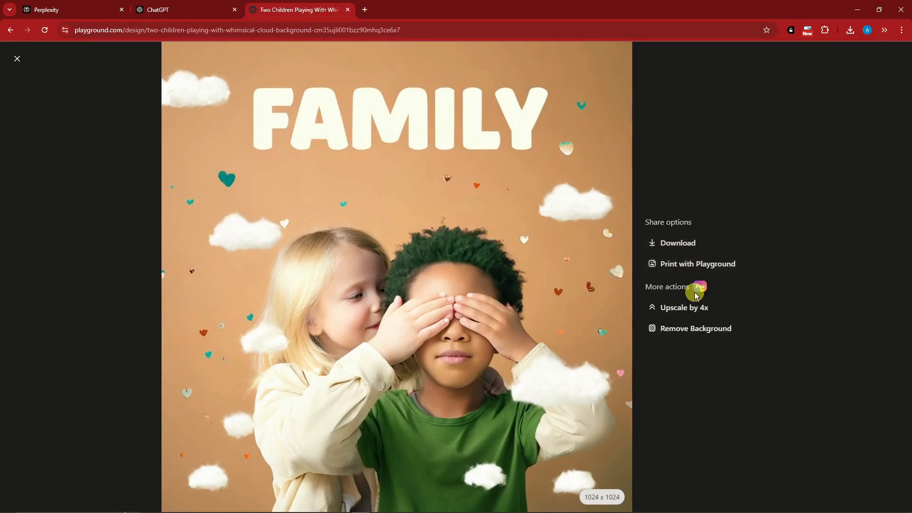
mouse_move(691, 328)
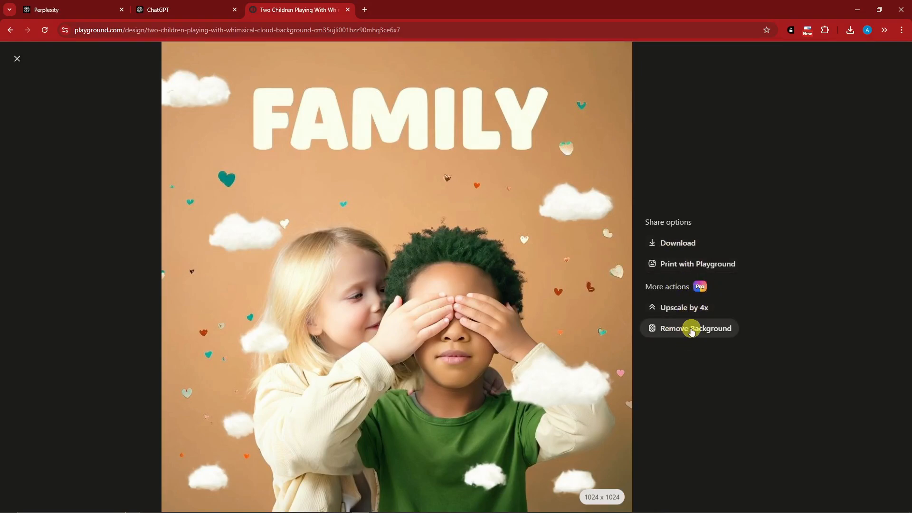
click(17, 57)
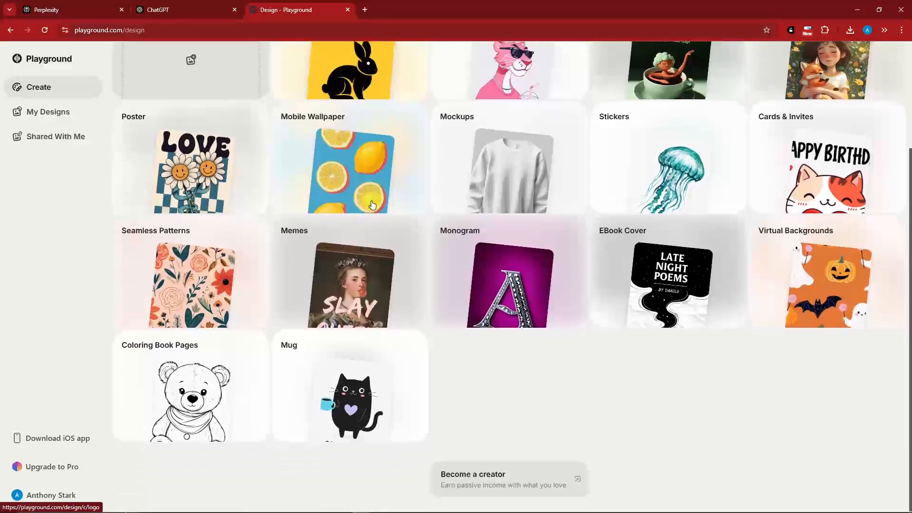
Search for eBook Cover templates and open Wanderlust Chronicles
scroll(up, 3)
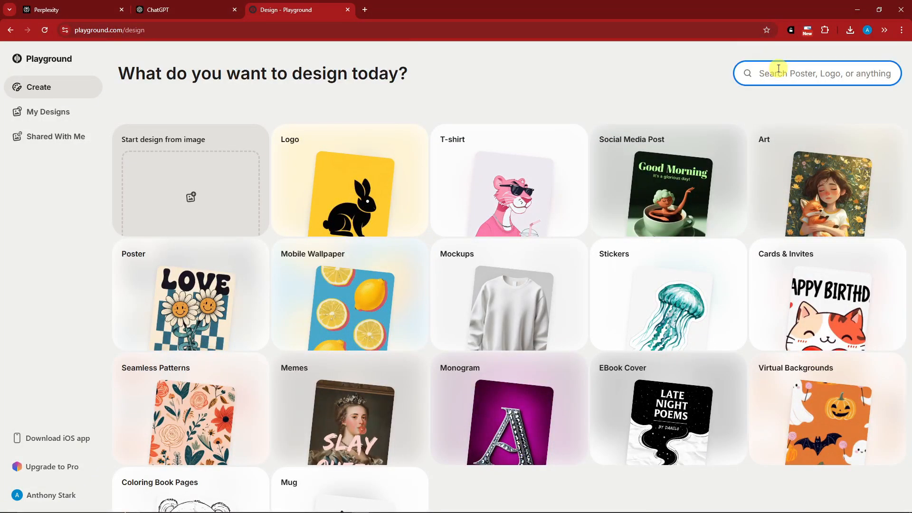
text(boo)
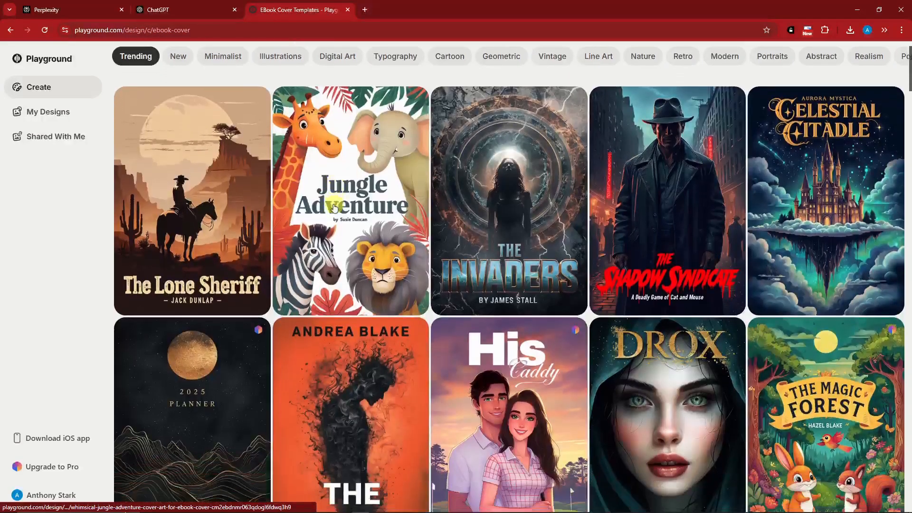
scroll(down, 3)
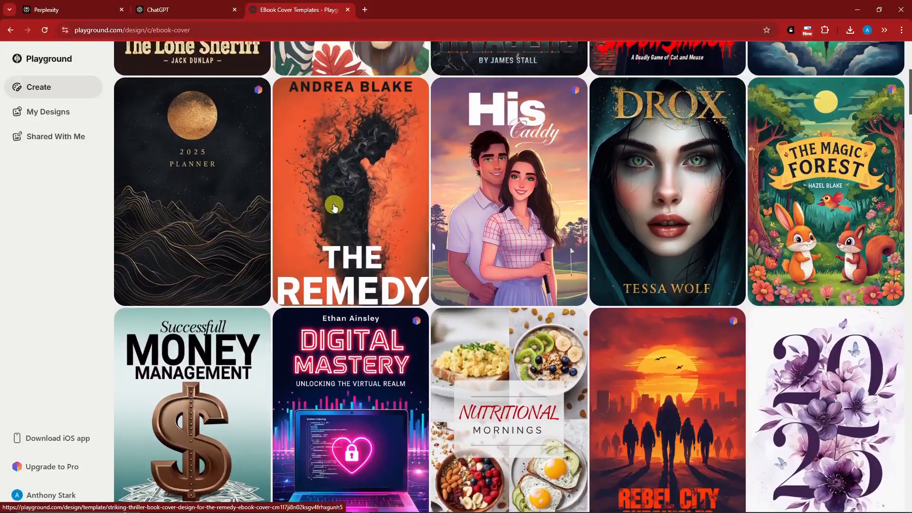
scroll(down, 3)
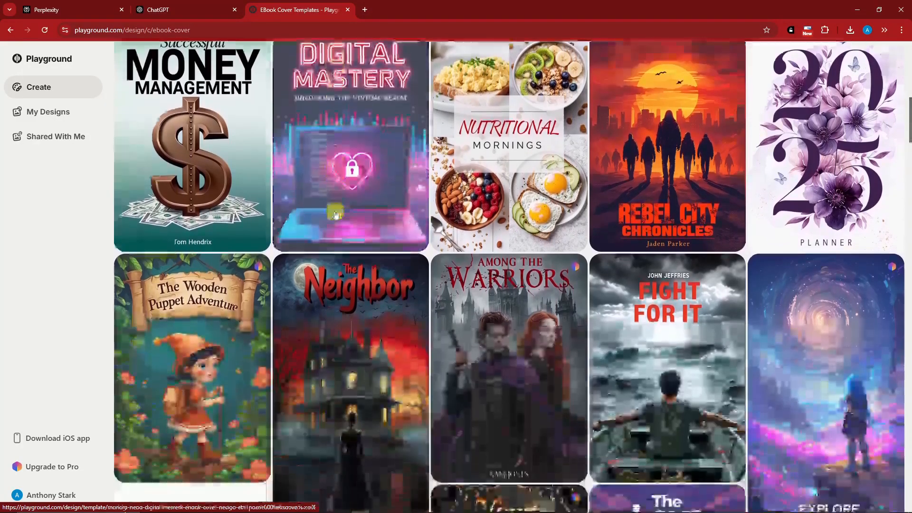
scroll(down, 3)
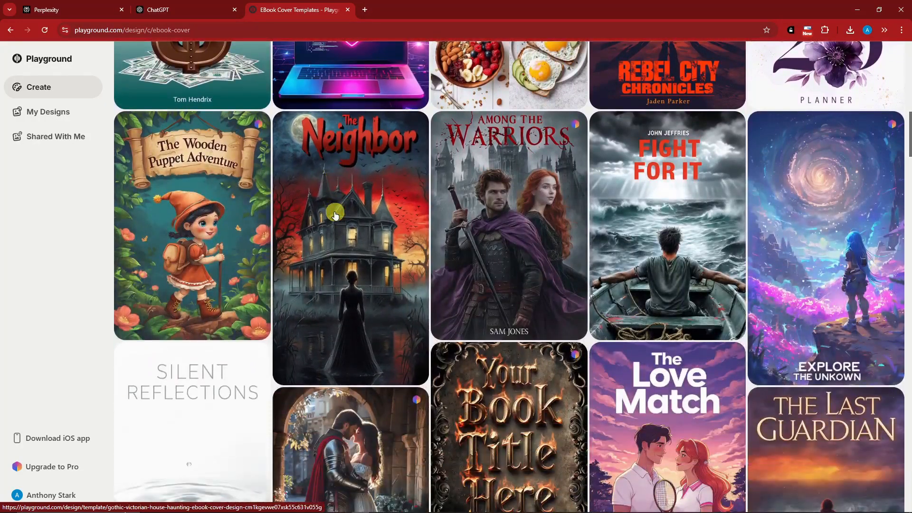
scroll(down, 3)
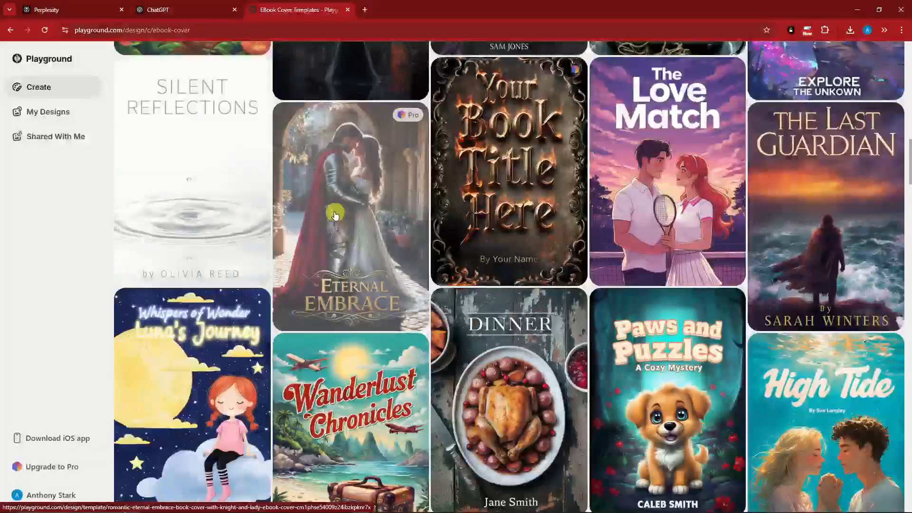
scroll(down, 3)
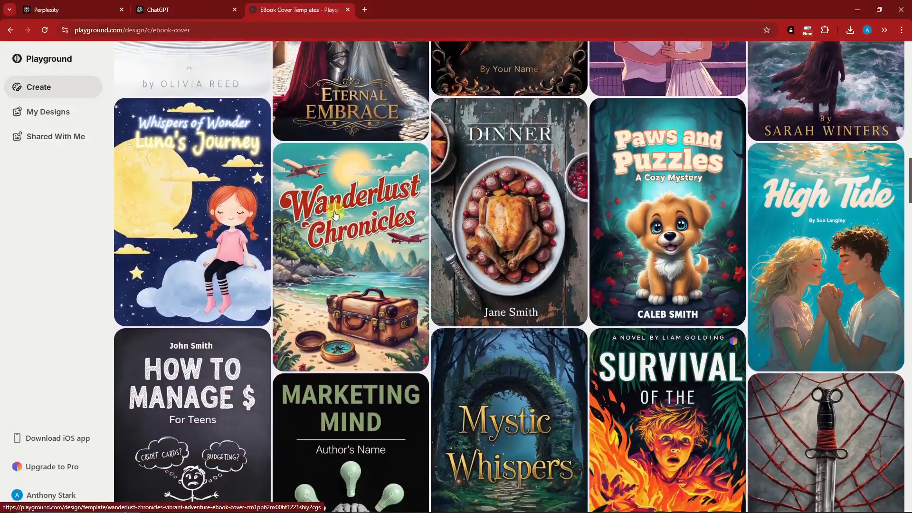
click(350, 215)
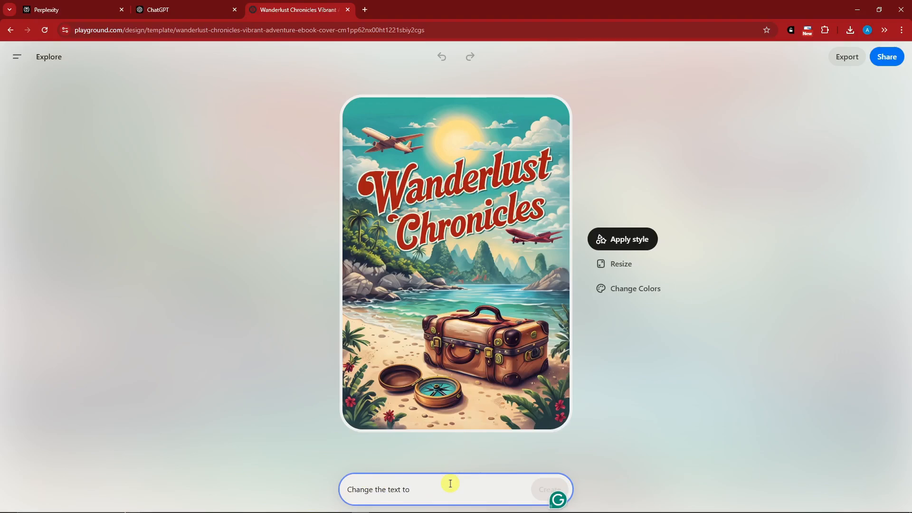
Request 'Change the text to Tutorial Videos' to retitle the cover
text(Tutorial Videos)
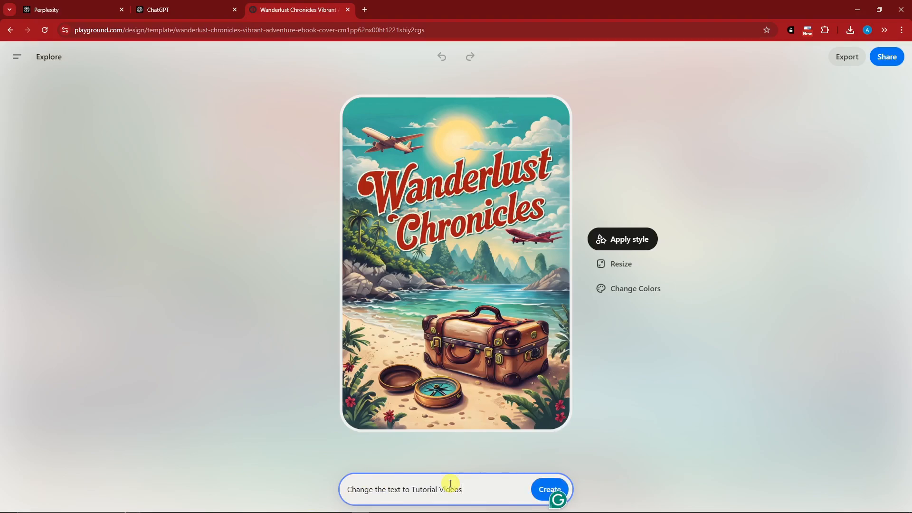
click(547, 489)
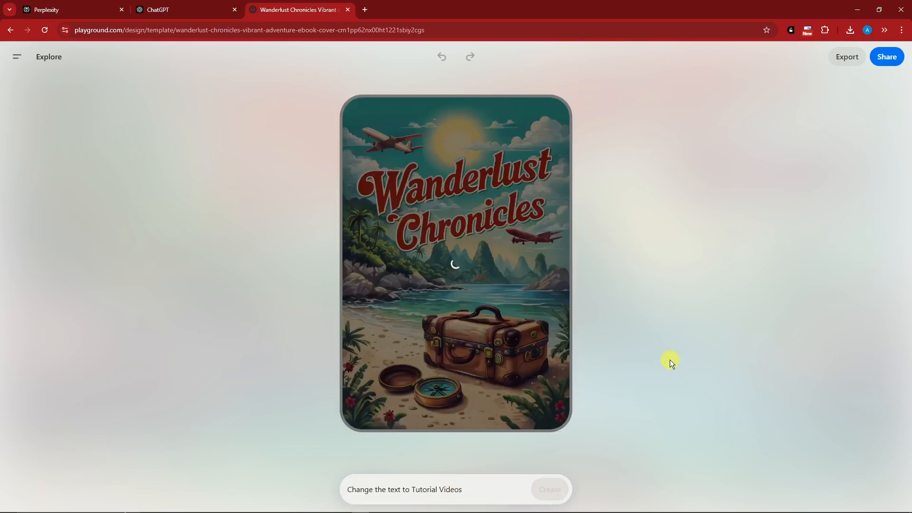
click(547, 489)
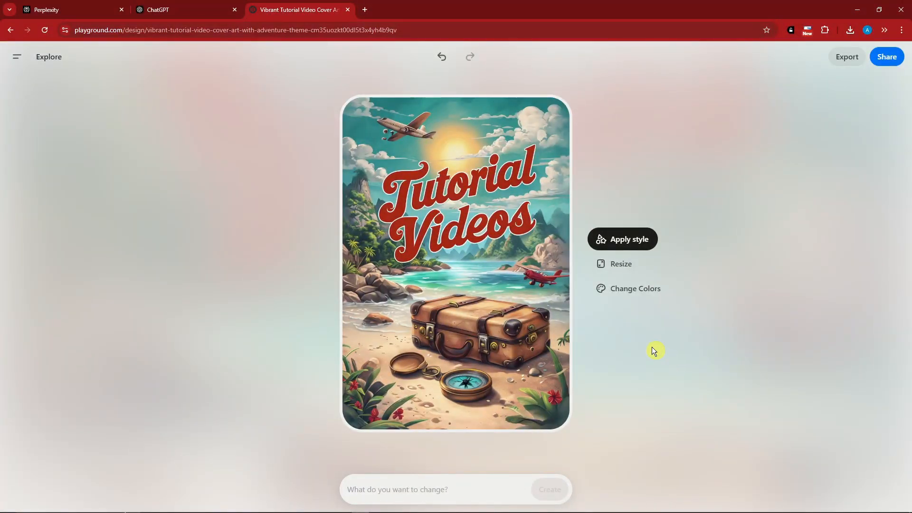
mouse_move(412, 203)
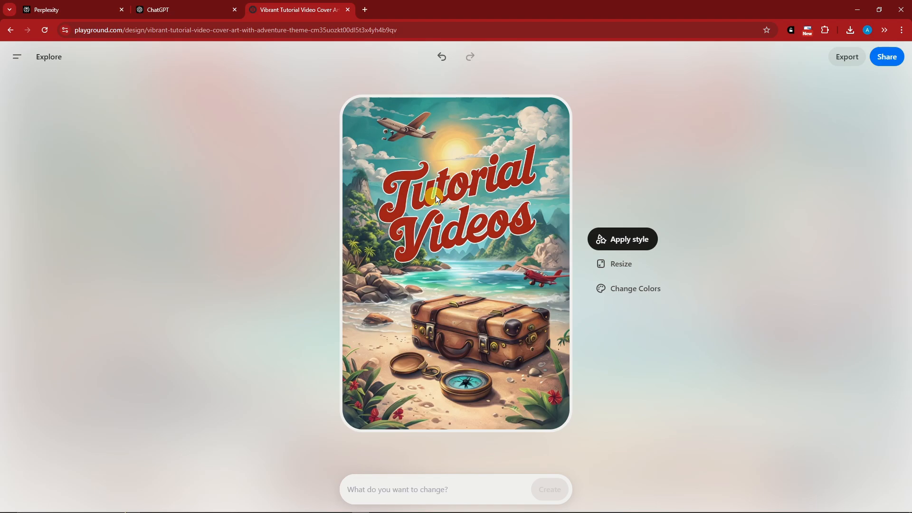
mouse_move(507, 171)
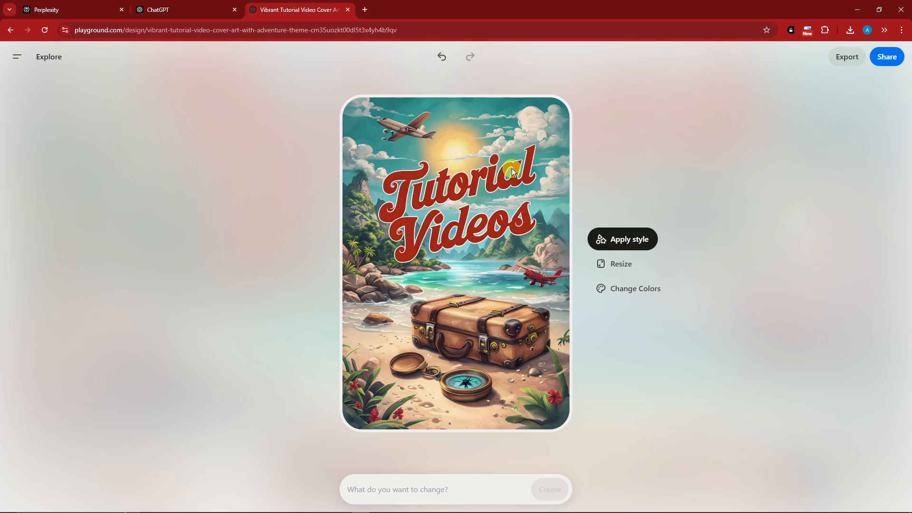
Resize the Tutorial Videos cover to the 16:9 aspect ratio
click(620, 263)
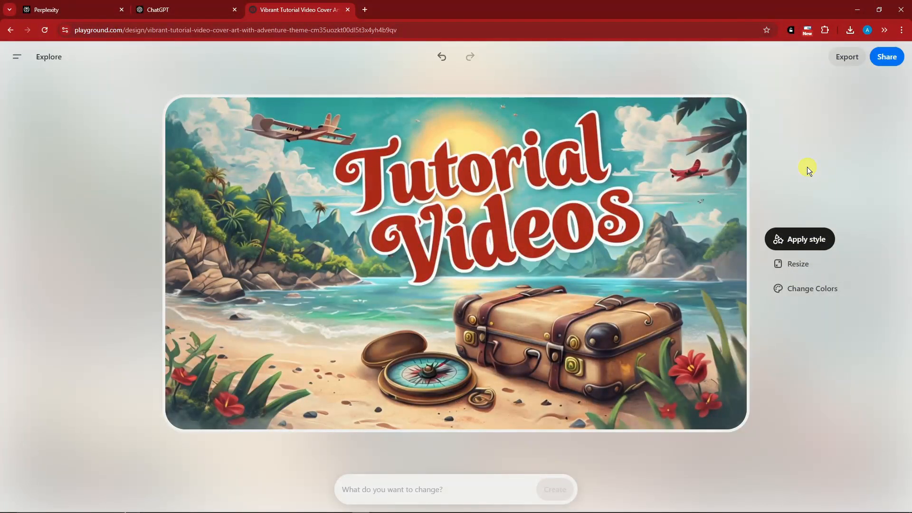
mouse_move(751, 197)
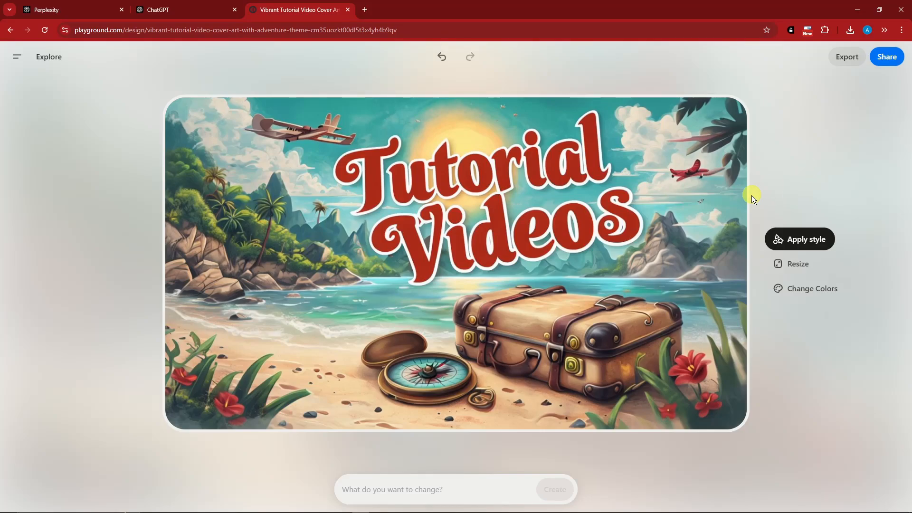
mouse_move(472, 165)
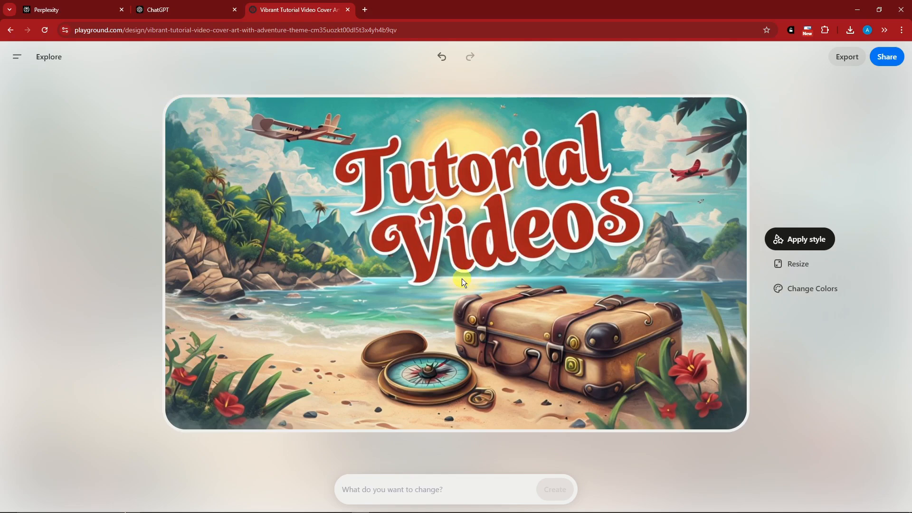
Open the Social Media Post category and browse down through its templates
click(805, 239)
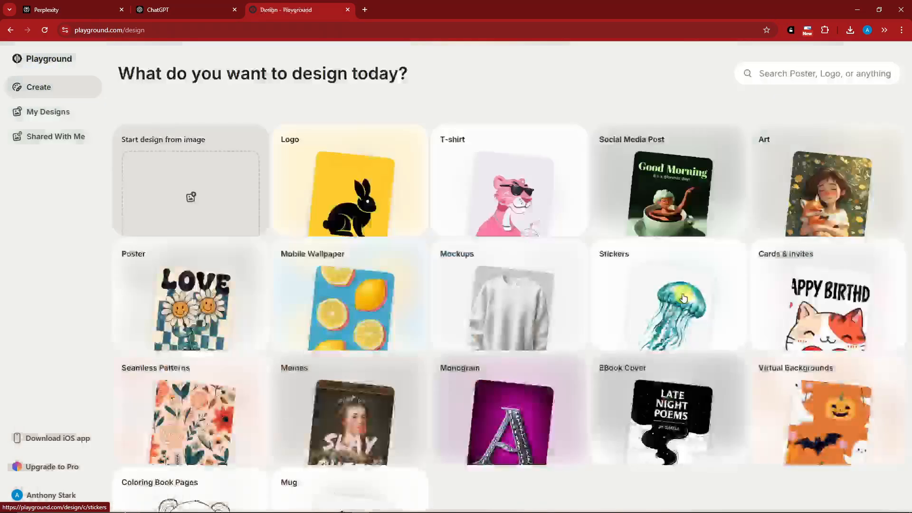
scroll(down, 3)
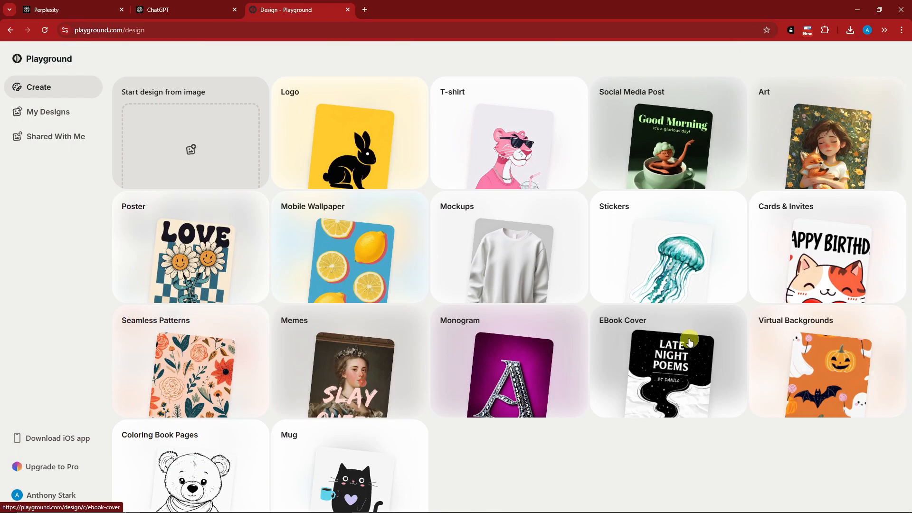
scroll(down, 3)
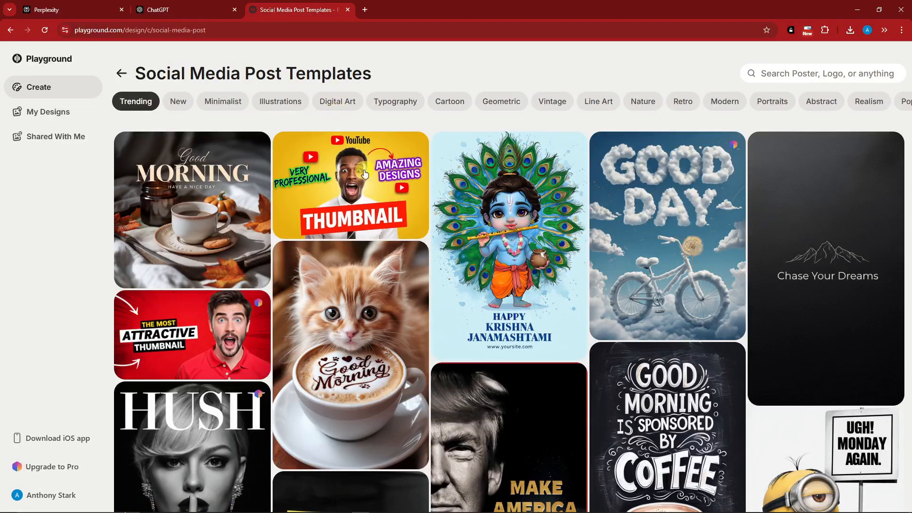
Open the yellow 'Very Professional / Amazing Designs' thumbnail and scroll the Explore panel
click(350, 185)
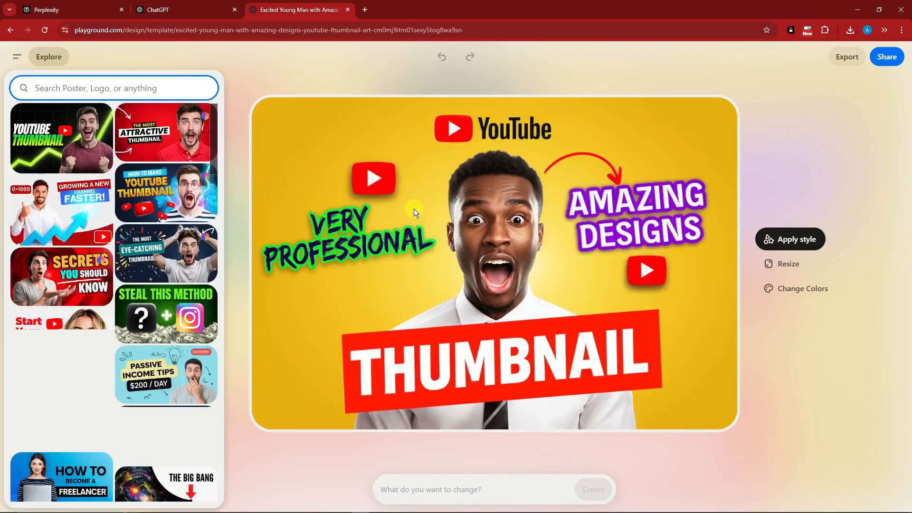
scroll(down, 3)
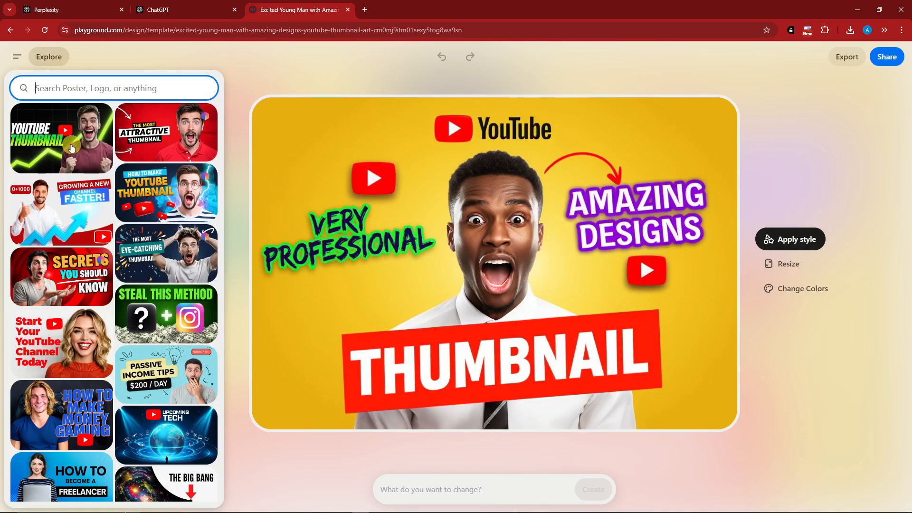
scroll(down, 3)
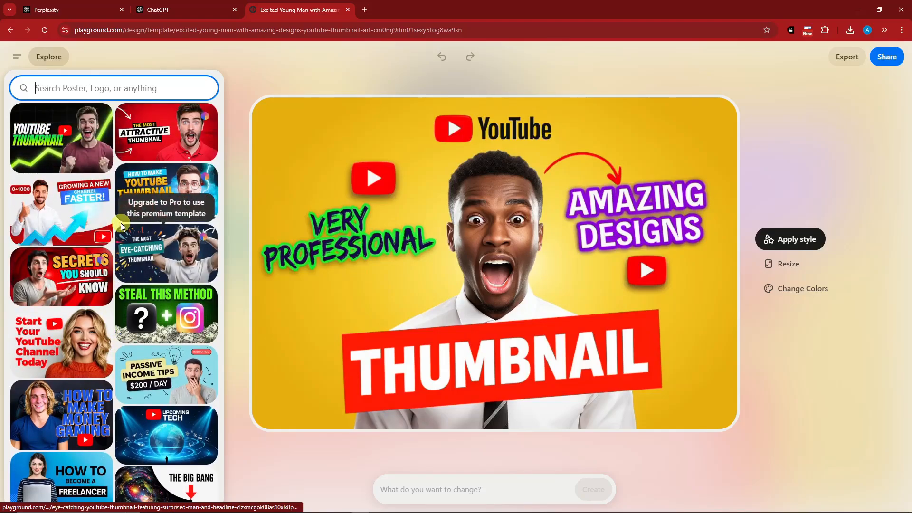
scroll(down, 3)
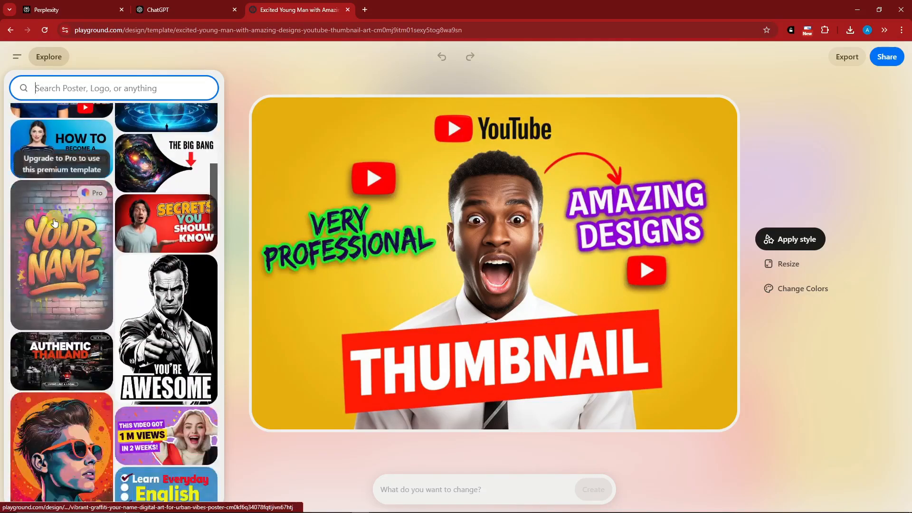
scroll(down, 3)
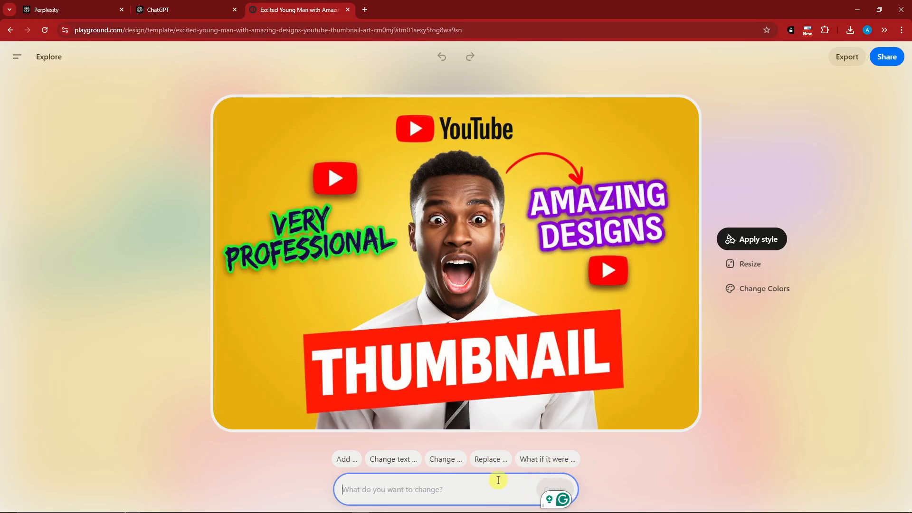
Request and generate a version of the thumbnail with a surprised young woman instead
click(490, 459)
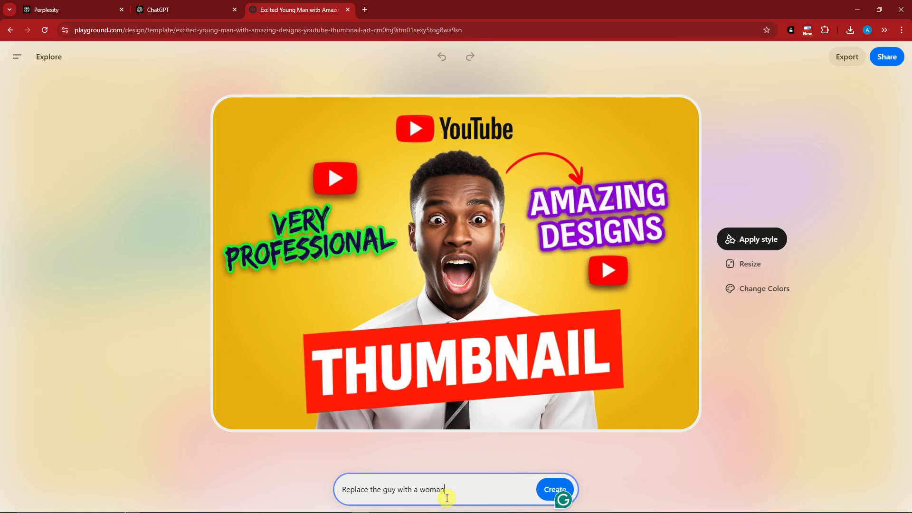
click(553, 489)
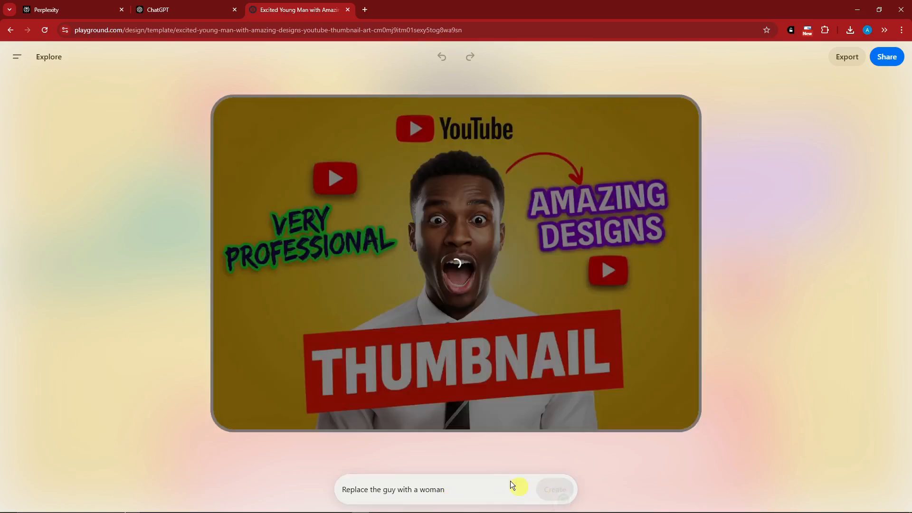
click(552, 489)
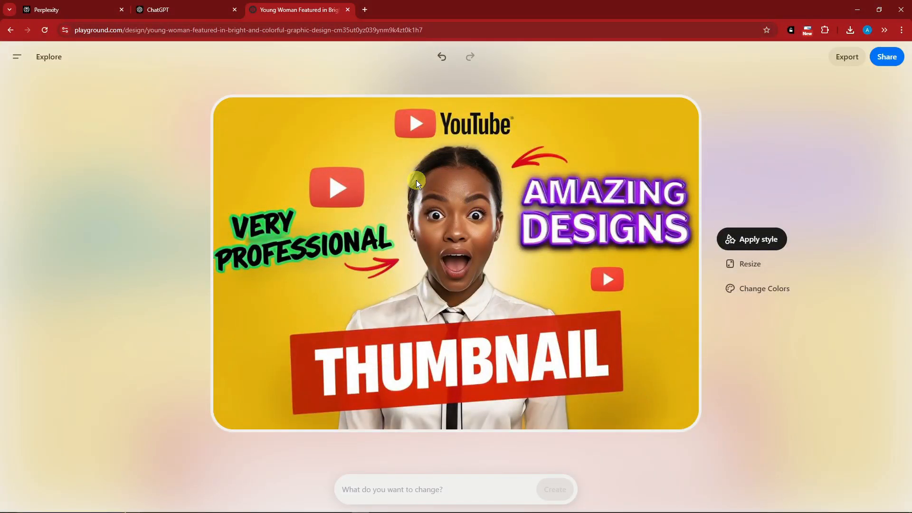
Undo the woman replacement, then redo to bring the woman version back
click(440, 56)
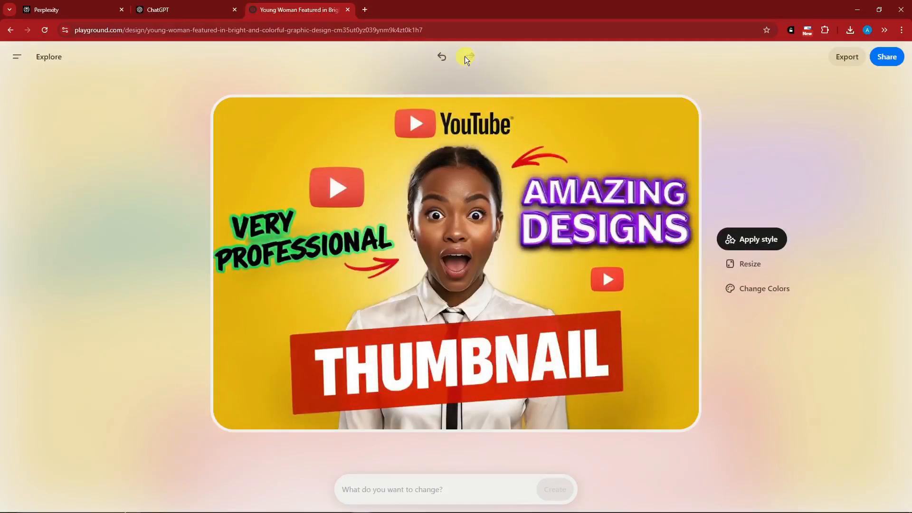
click(468, 56)
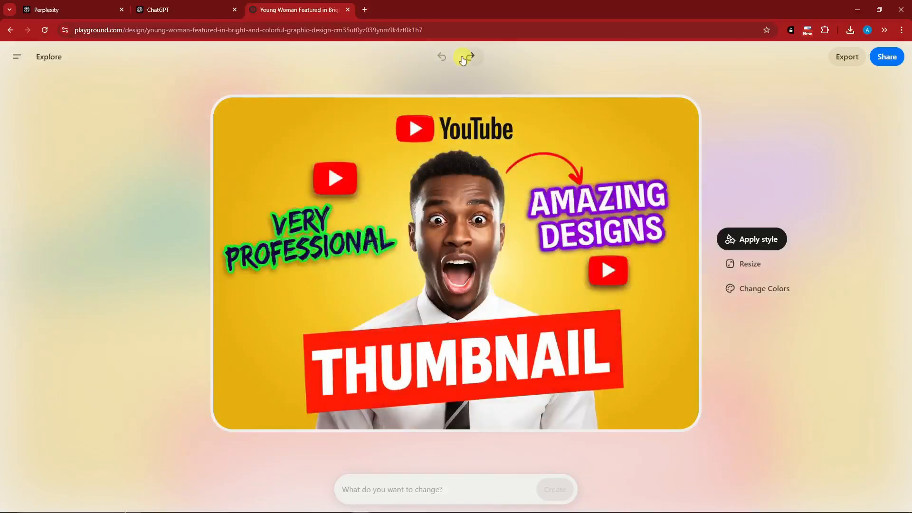
click(468, 56)
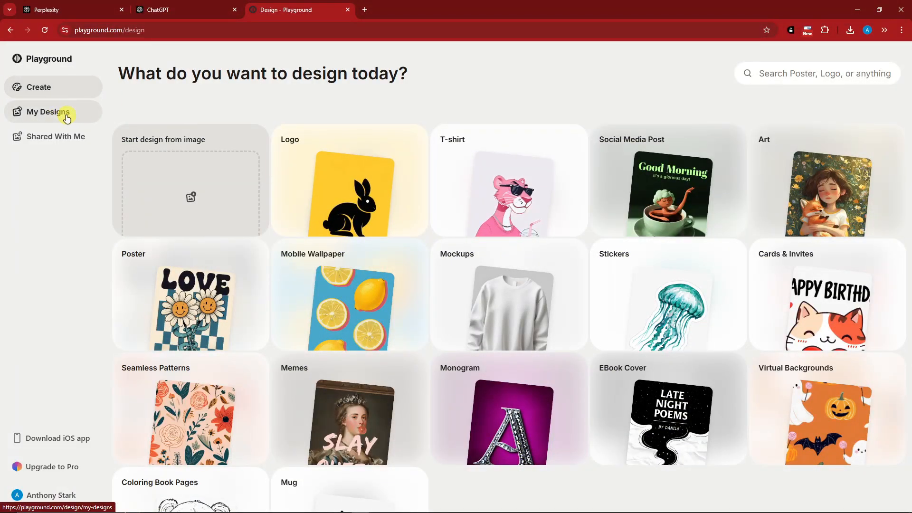
click(49, 112)
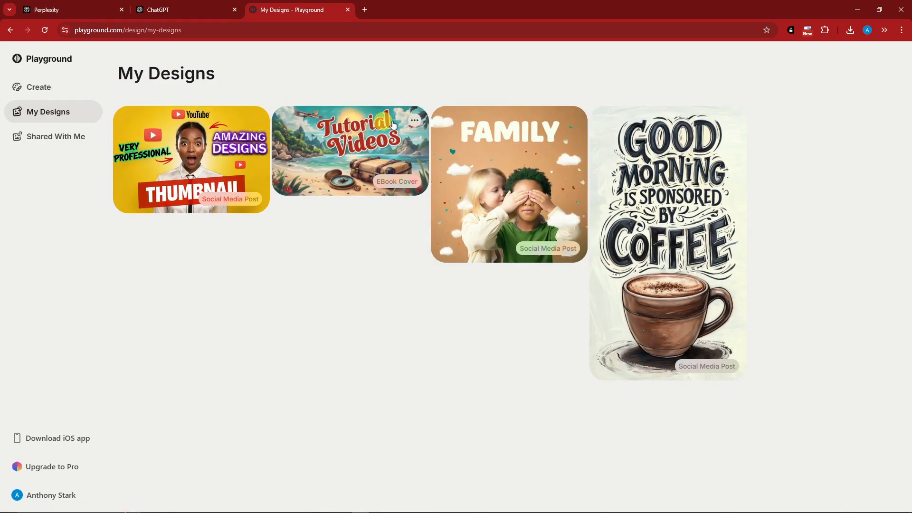
click(413, 120)
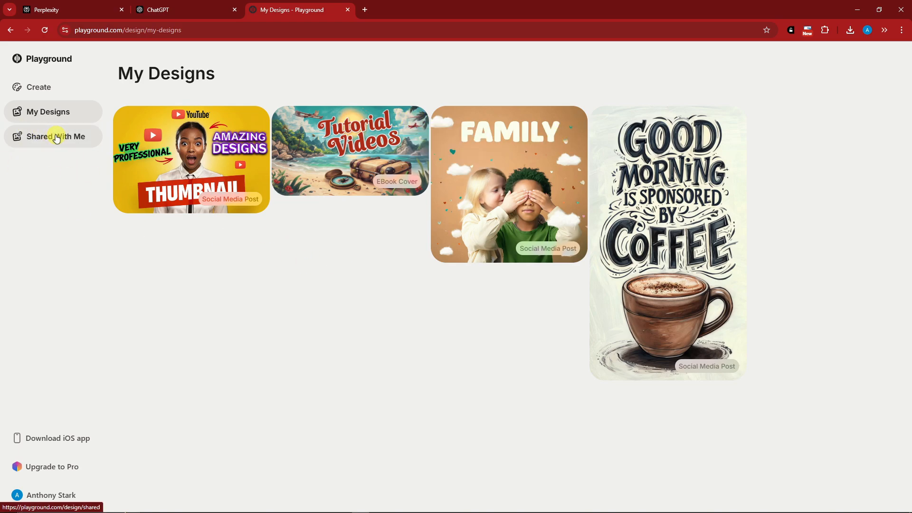
click(55, 136)
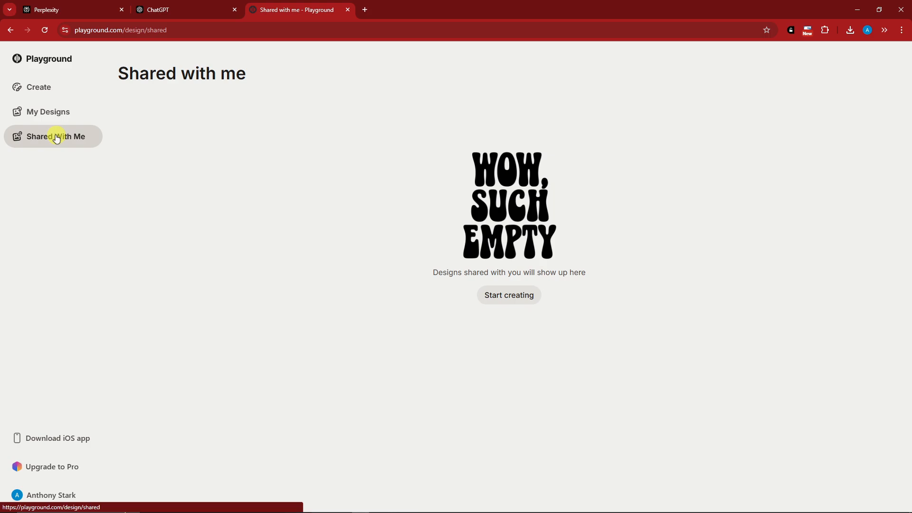
mouse_move(83, 179)
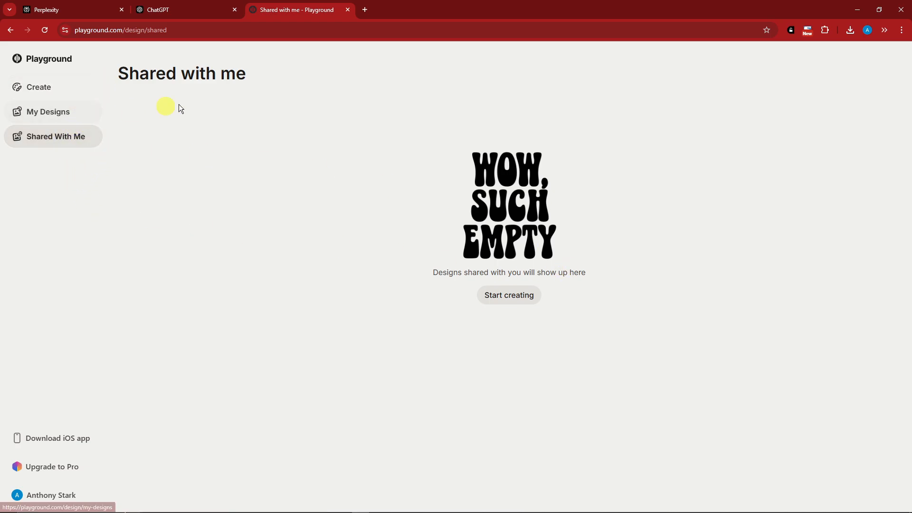
click(47, 111)
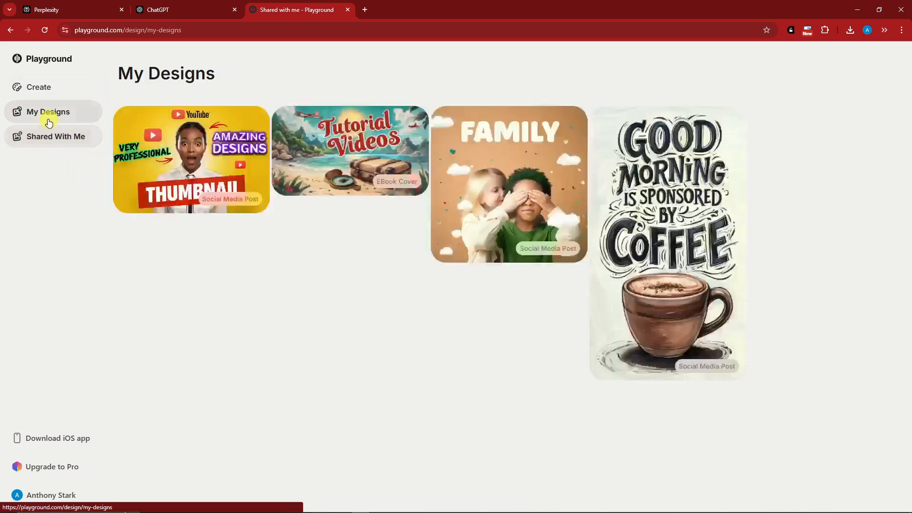
click(55, 136)
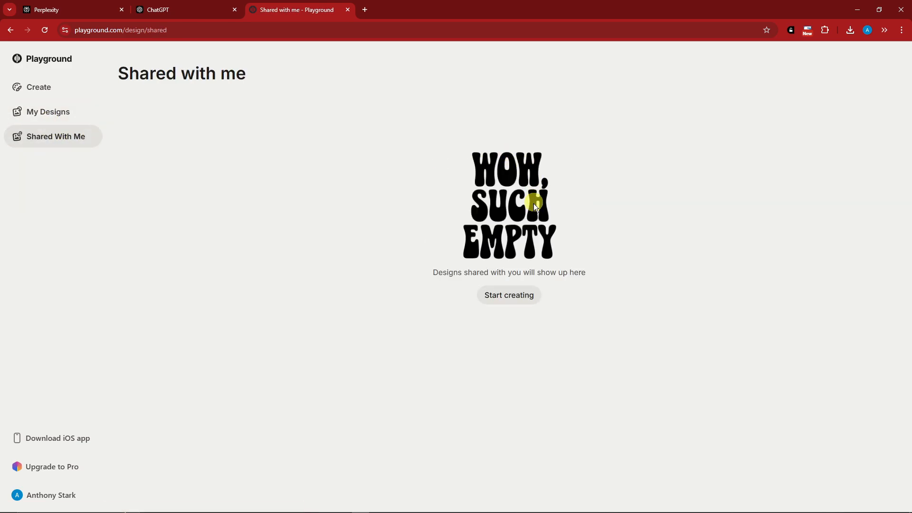
click(49, 111)
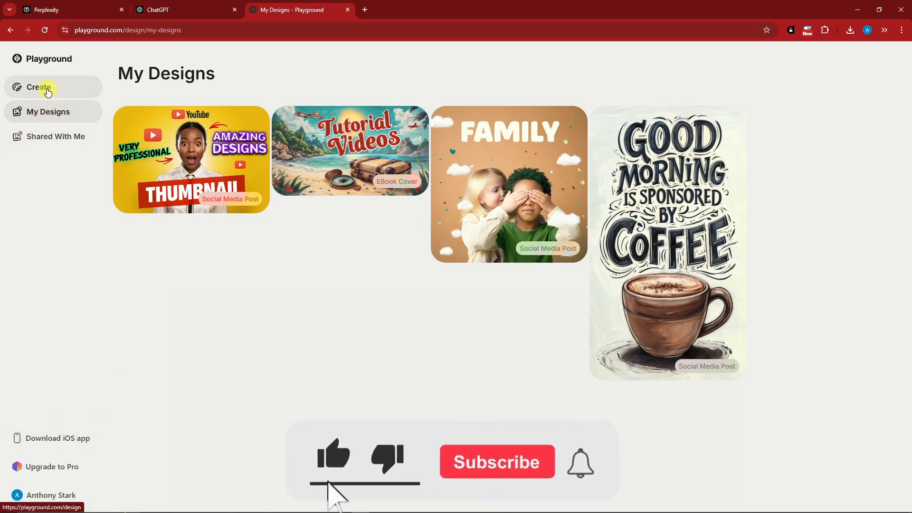
click(39, 86)
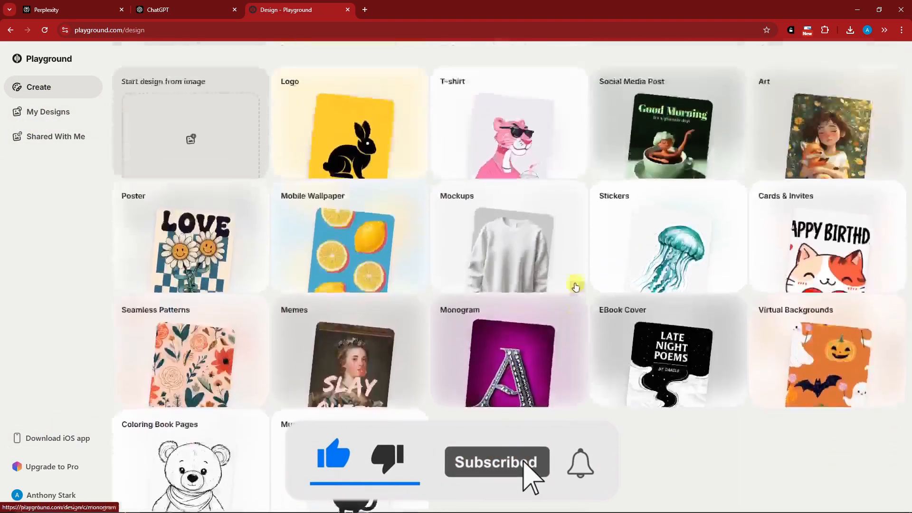
scroll(down, 3)
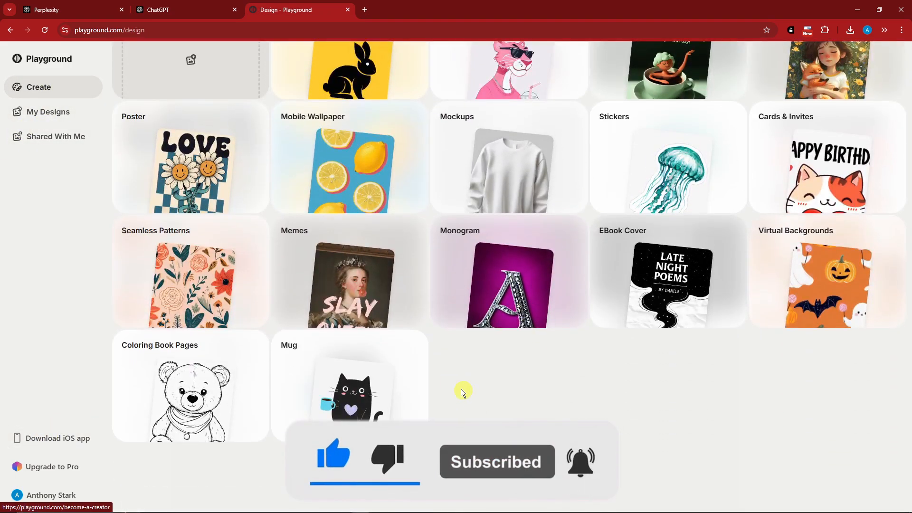